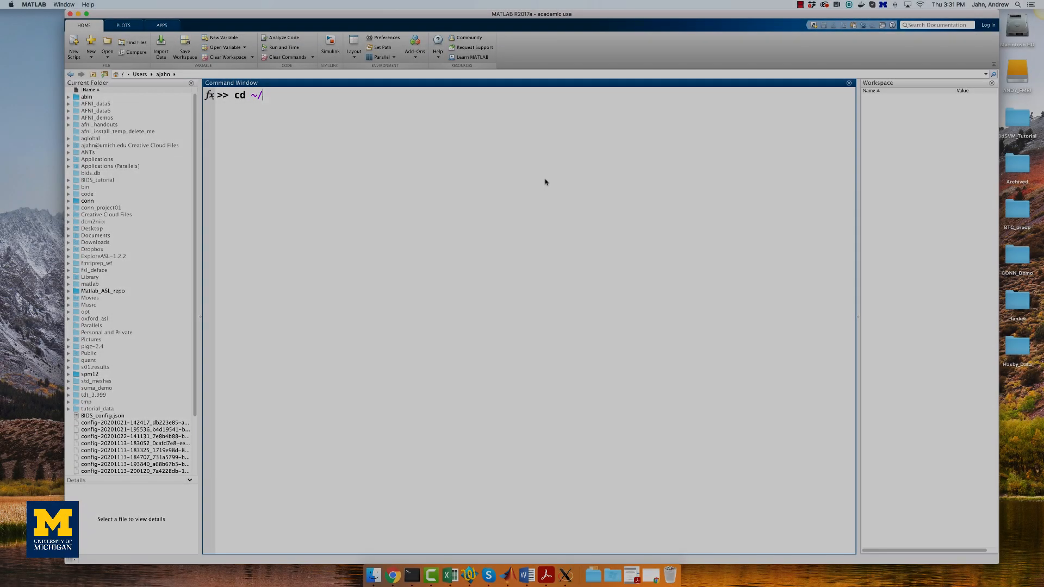
- Change directory to ~/Desktop/Haxby_Data and start SPM12 in fMRI mode
type("Desktop/Haxby_Data/")
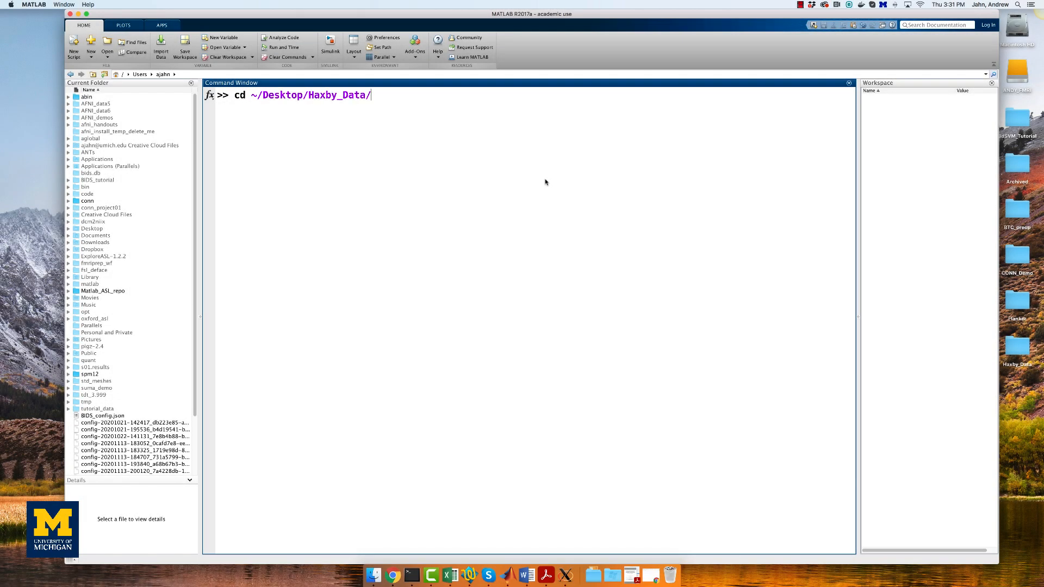
type("spm fmri")
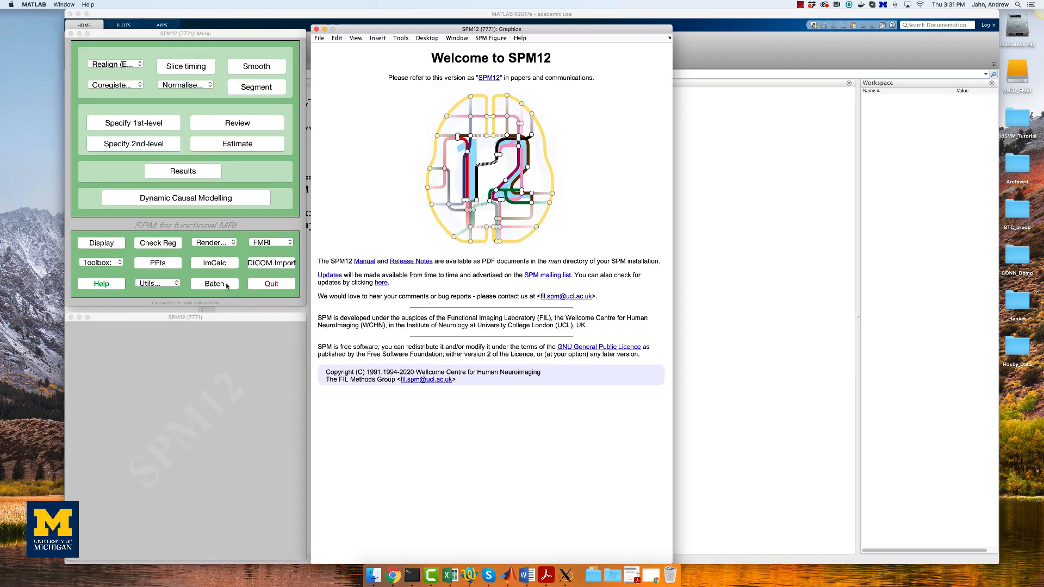
- Add Named File Selector, Realign and Coregister (Estimate & Reslice), fMRI model specification and Model estimation modules to a new batch
left_click(214, 283)
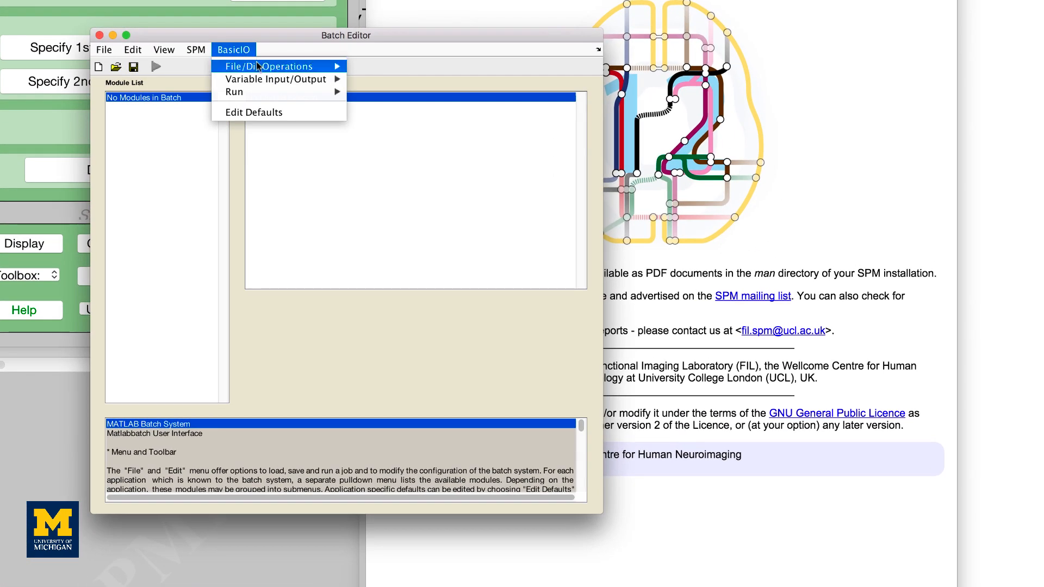
mouse_move(392, 78)
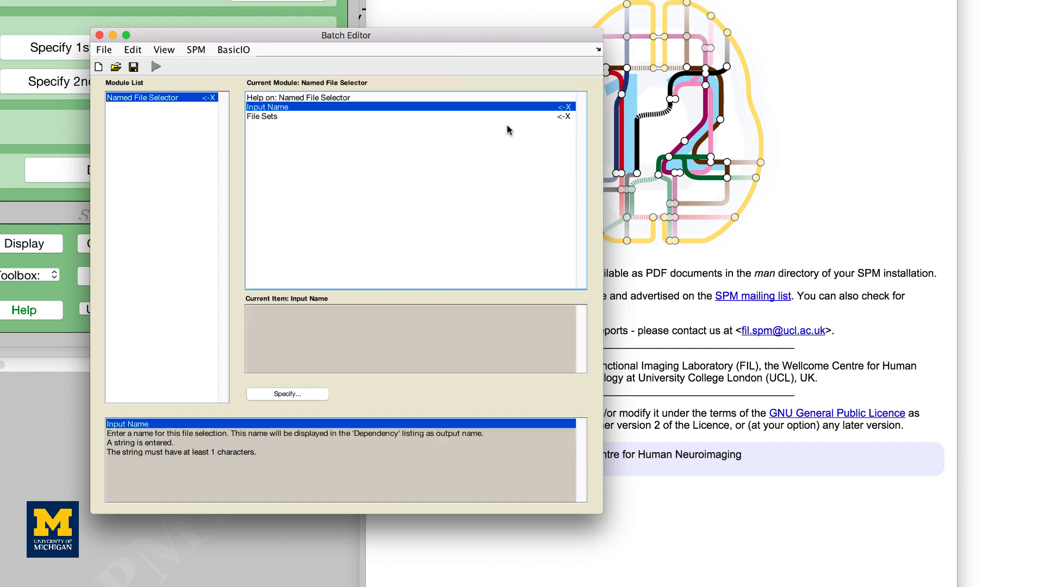
left_click(194, 49)
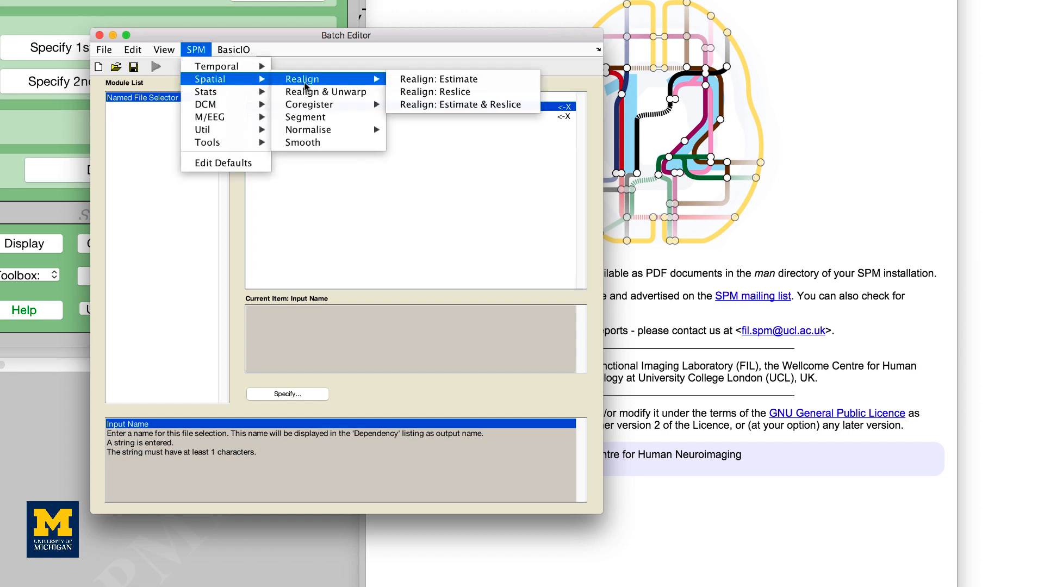
mouse_move(462, 104)
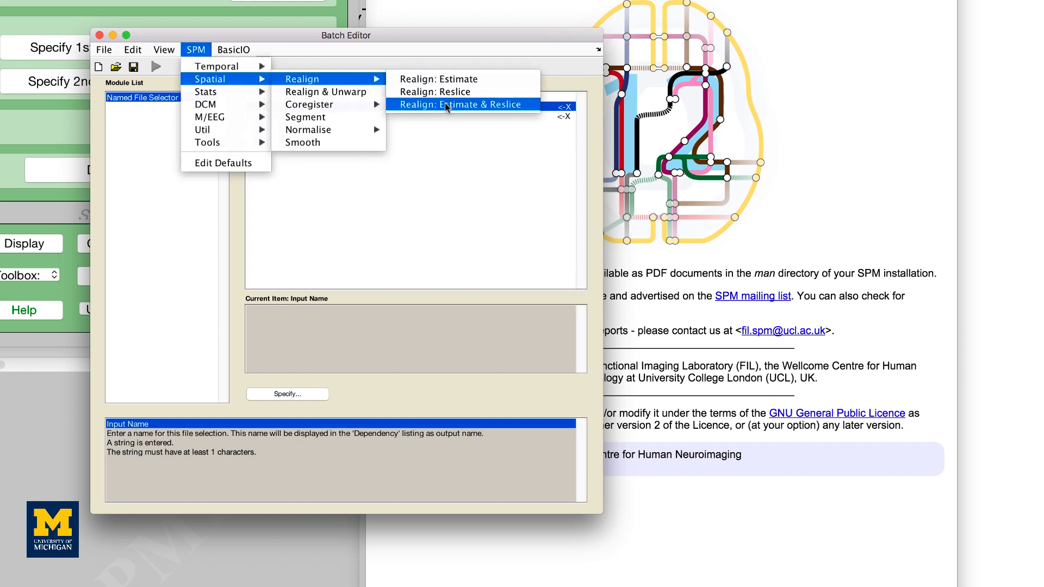
left_click(461, 104)
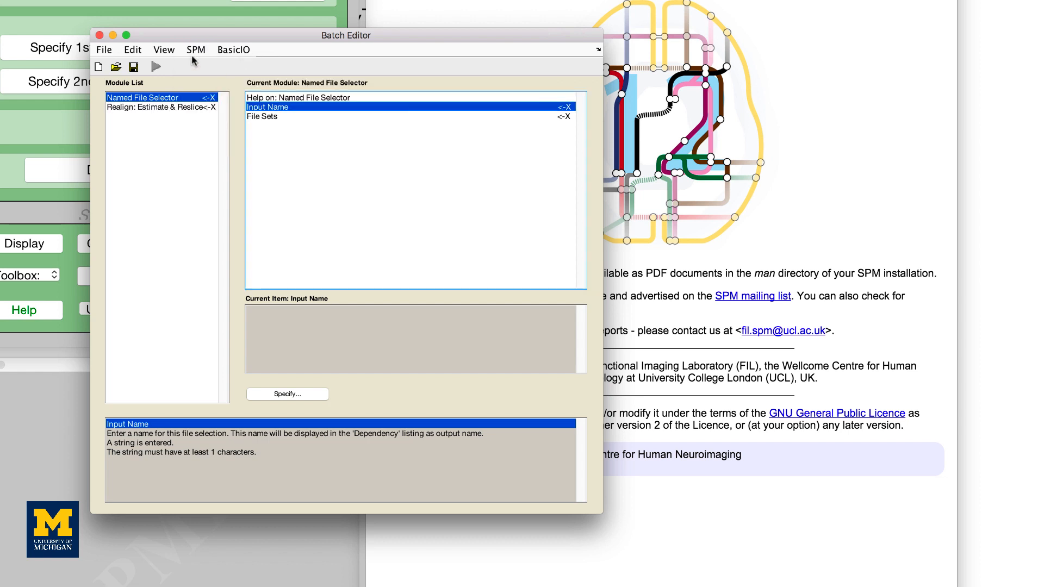
left_click(196, 49)
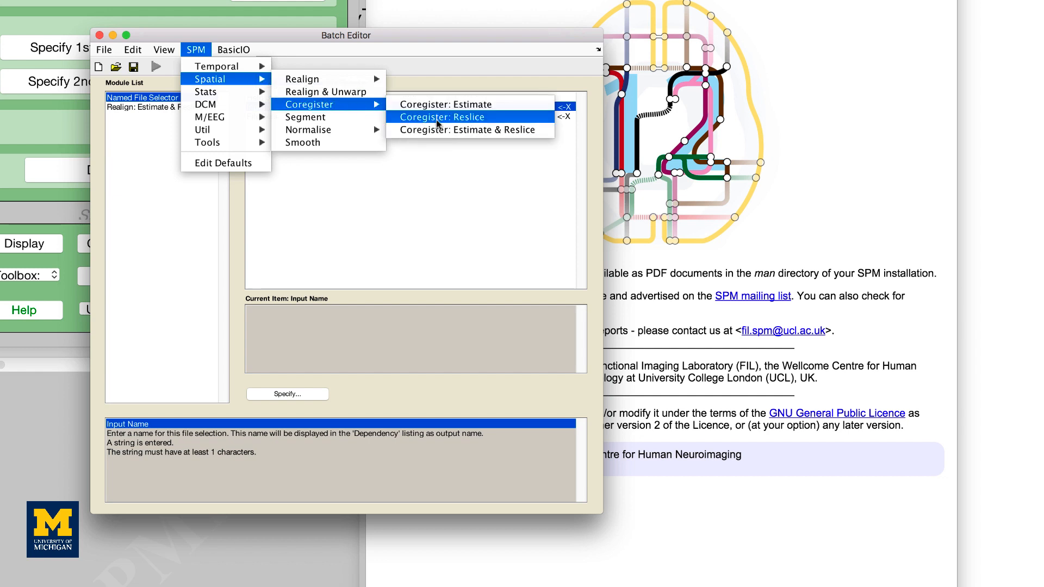
left_click(468, 130)
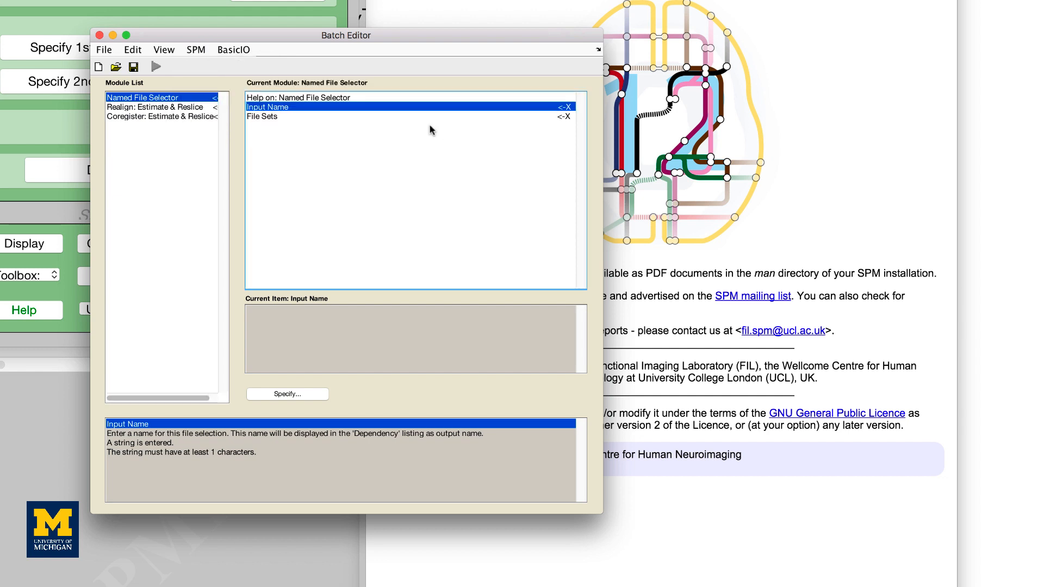
left_click(195, 49)
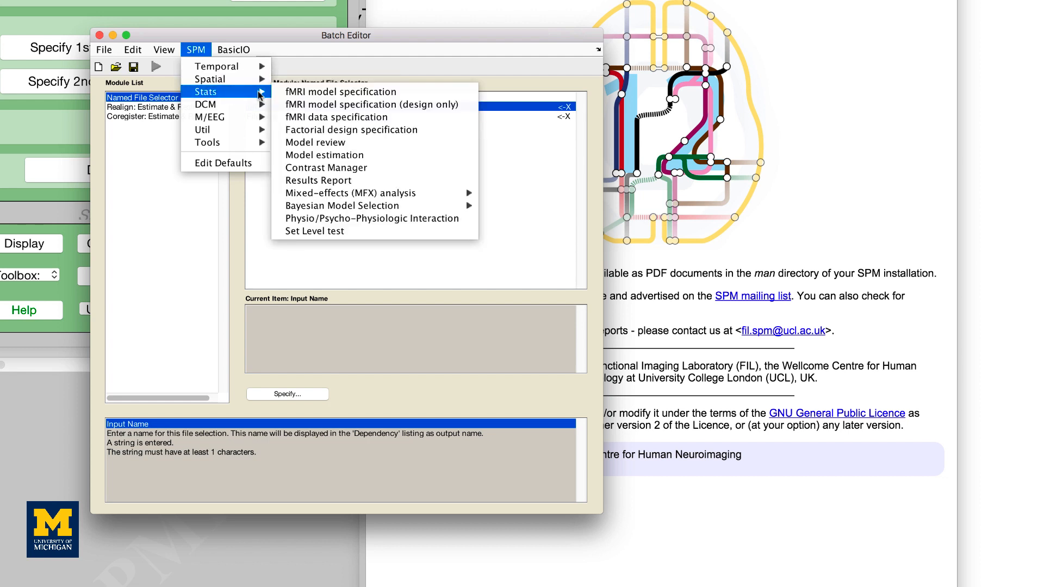
mouse_move(340, 104)
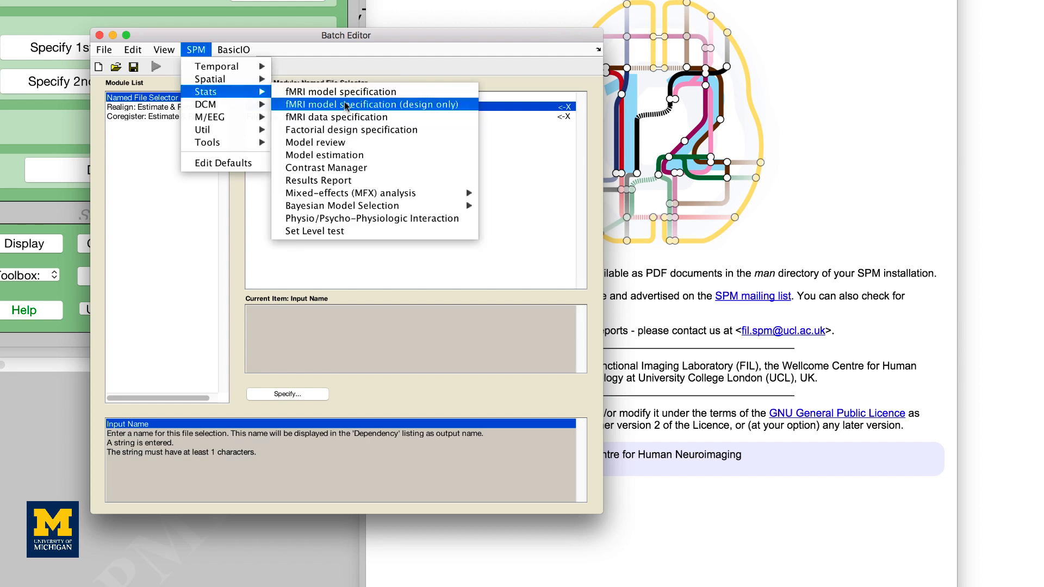
mouse_move(339, 91)
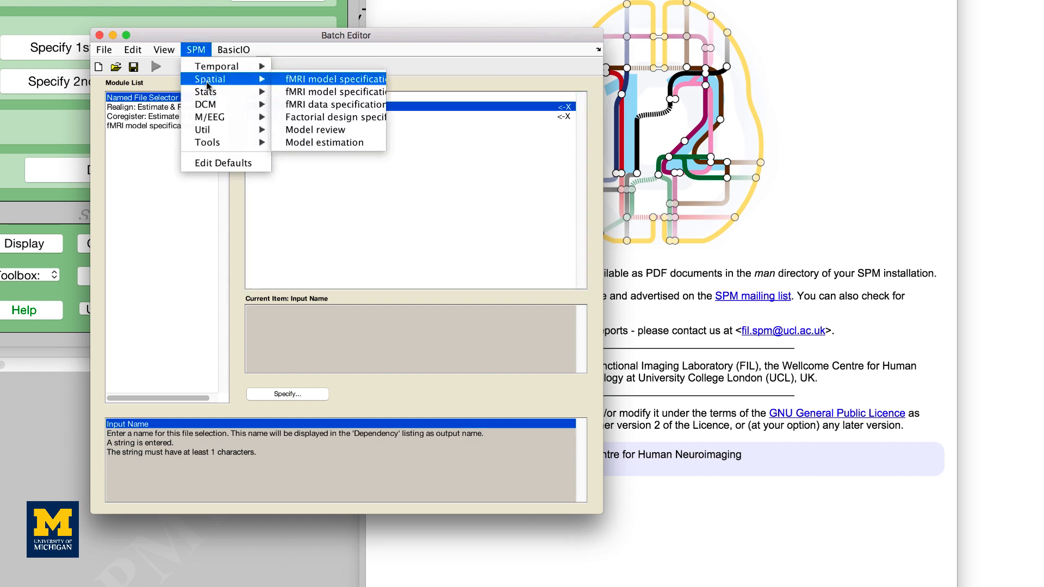
mouse_move(206, 105)
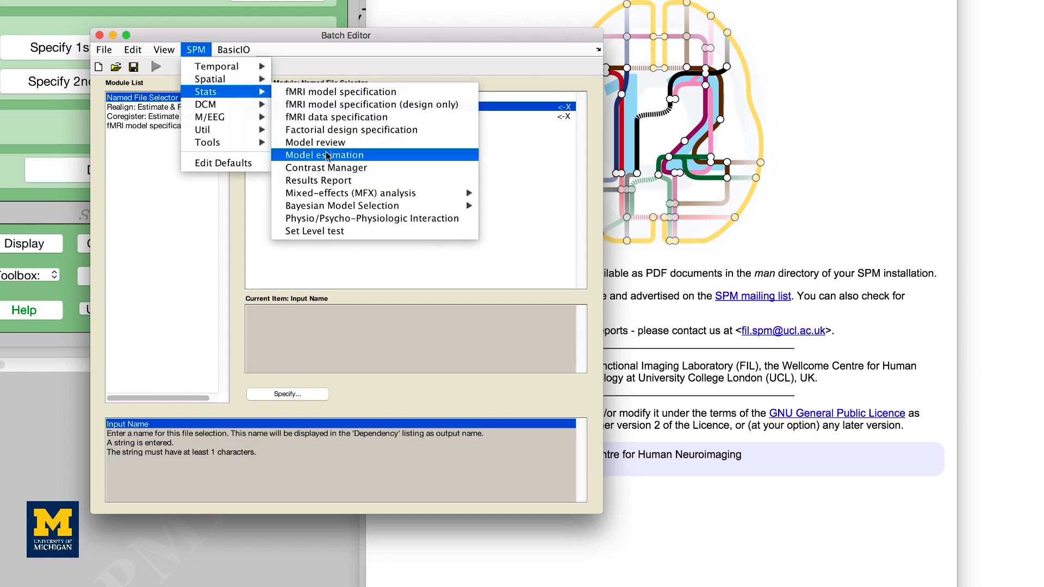
left_click(323, 154)
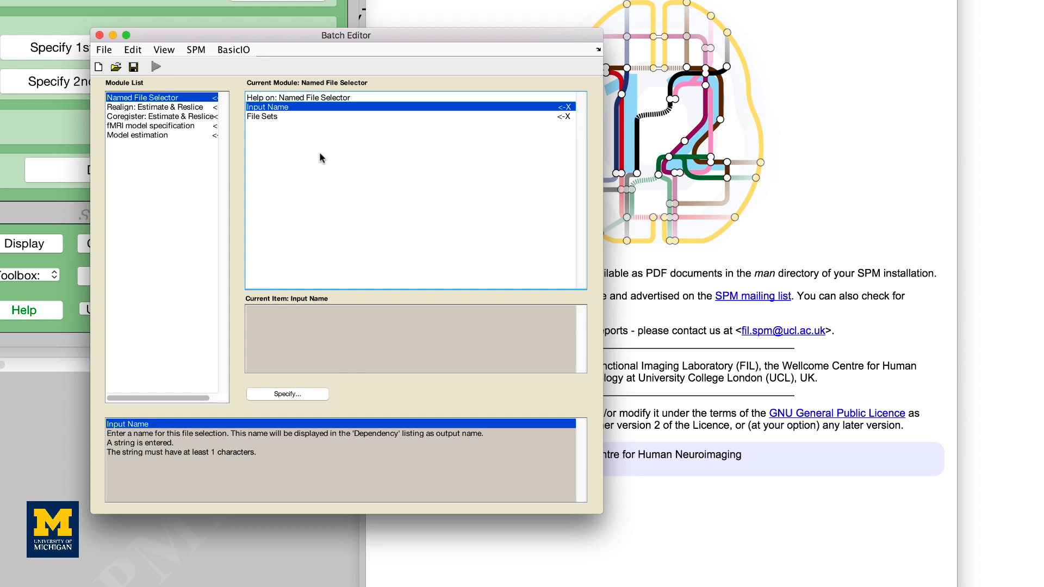
mouse_move(298, 123)
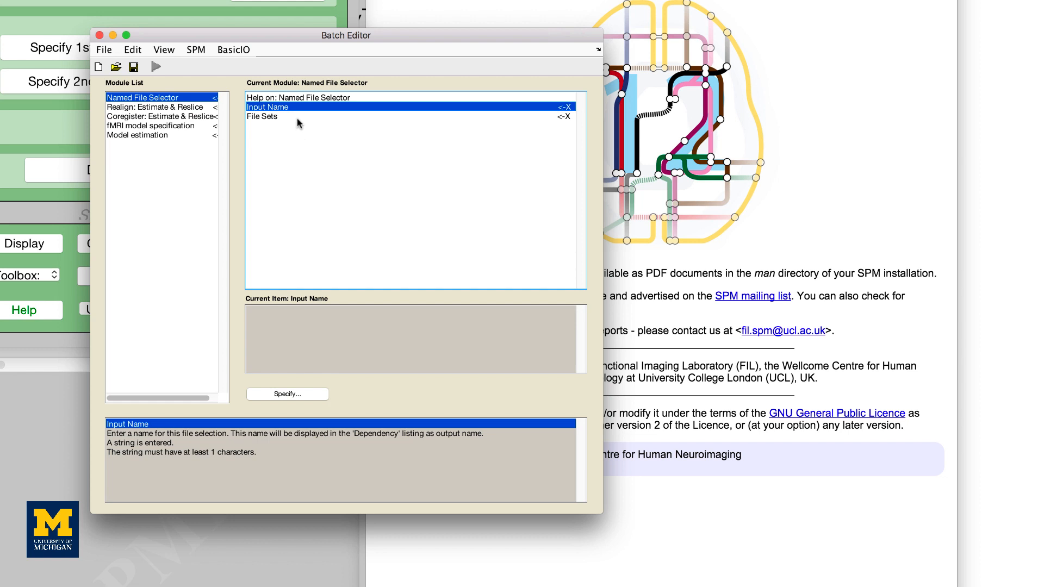
mouse_move(301, 111)
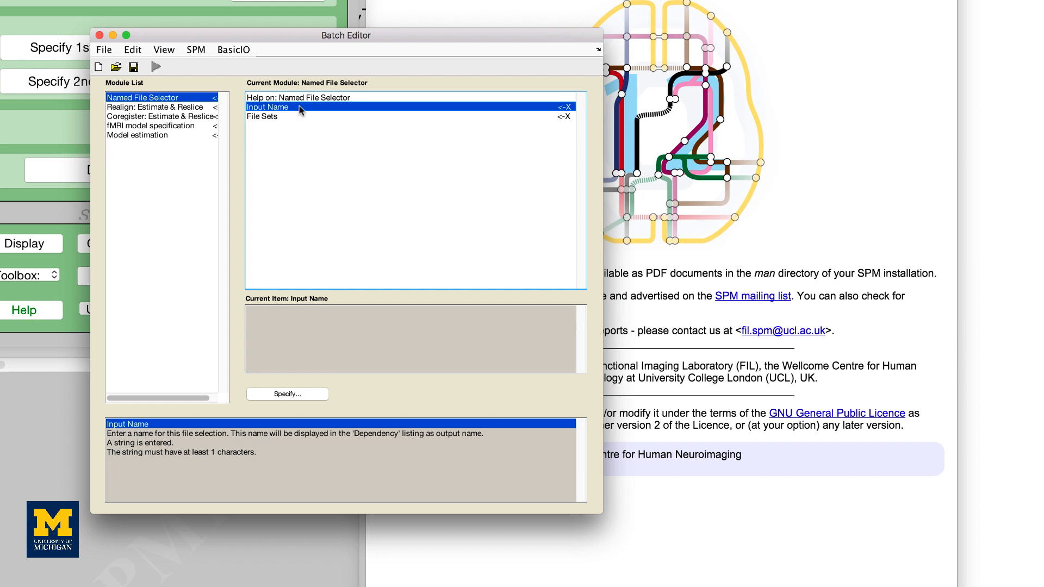
- Name the Named File Selector input 'Runs' and start adding new file sets
left_click(287, 394)
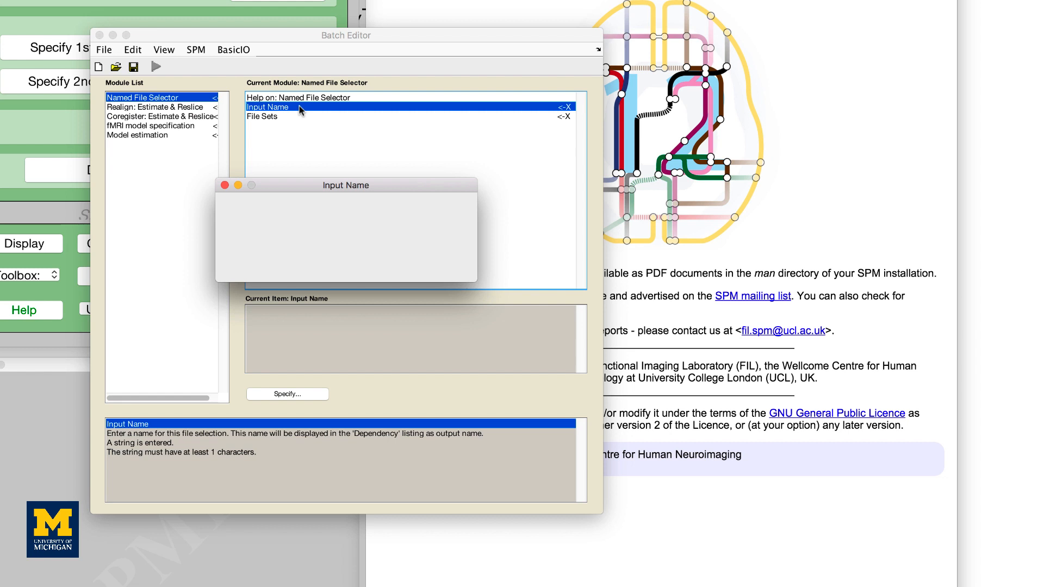
left_click(269, 108)
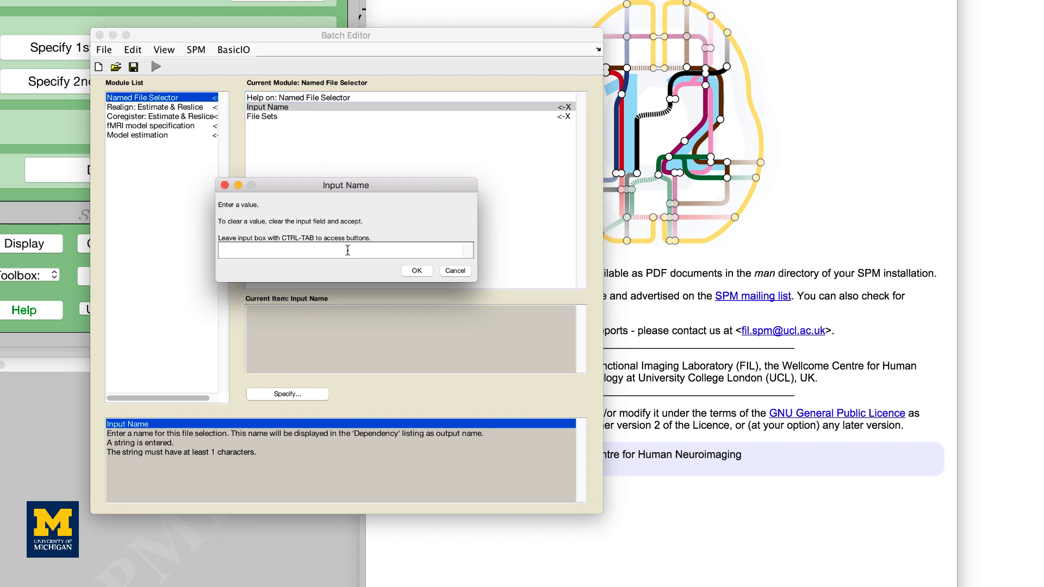
type("Runs")
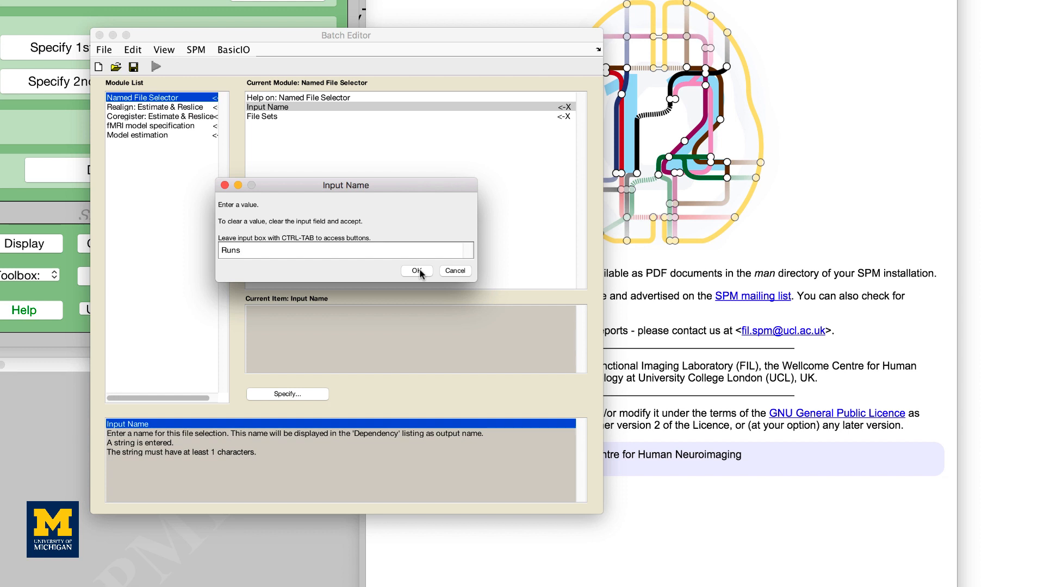
left_click(415, 270)
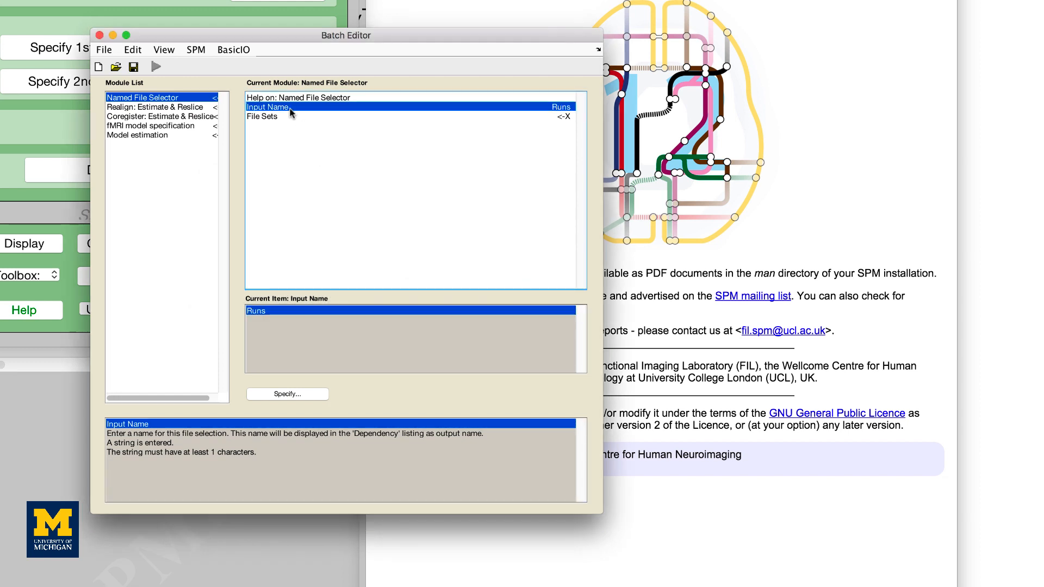
left_click(262, 116)
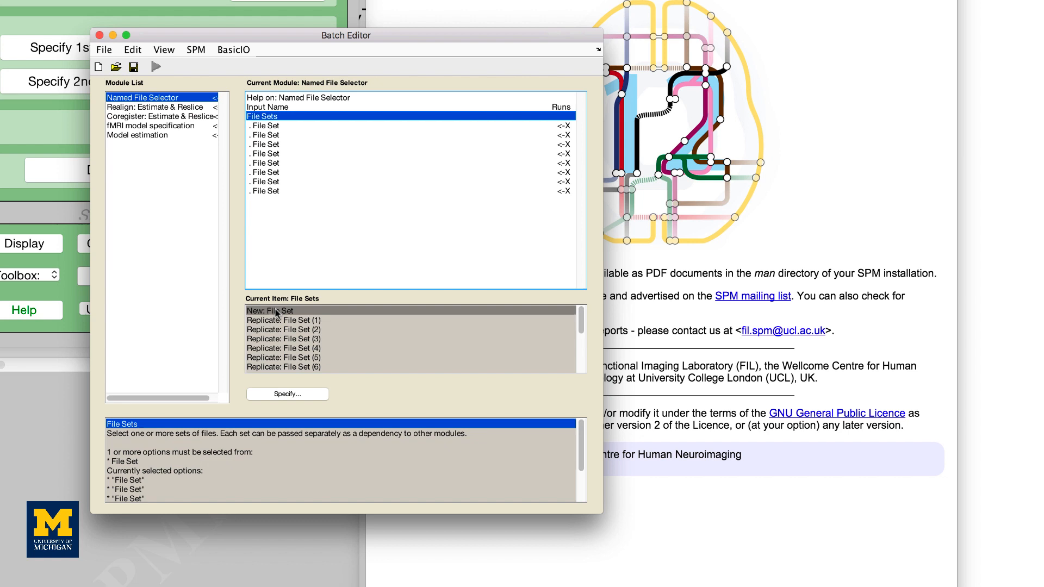
- Complete twelve file sets, each filled with the matching run's bold.nii.gz scan, runs 01–12
left_click(270, 310)
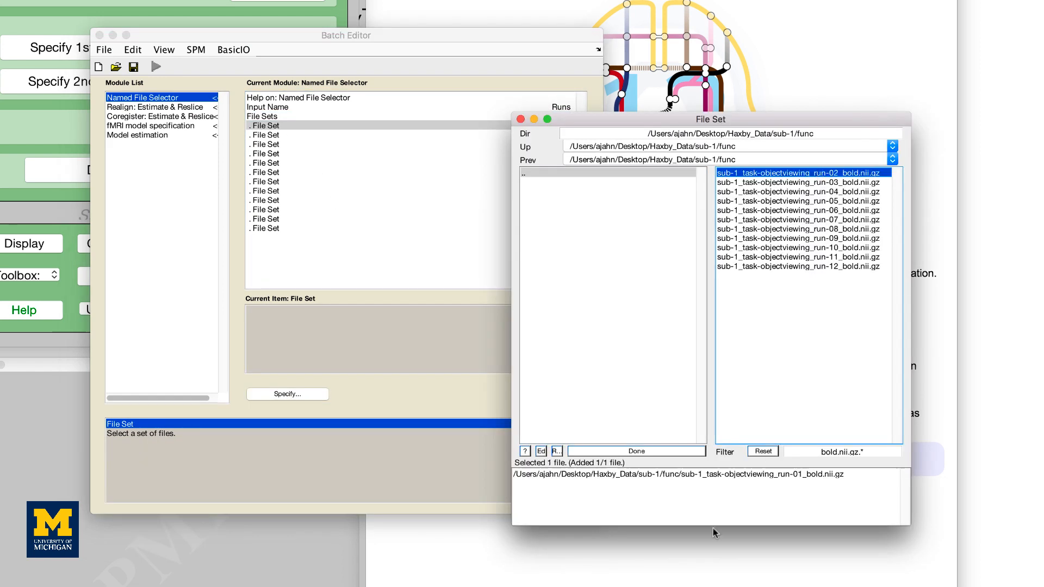
left_click(635, 451)
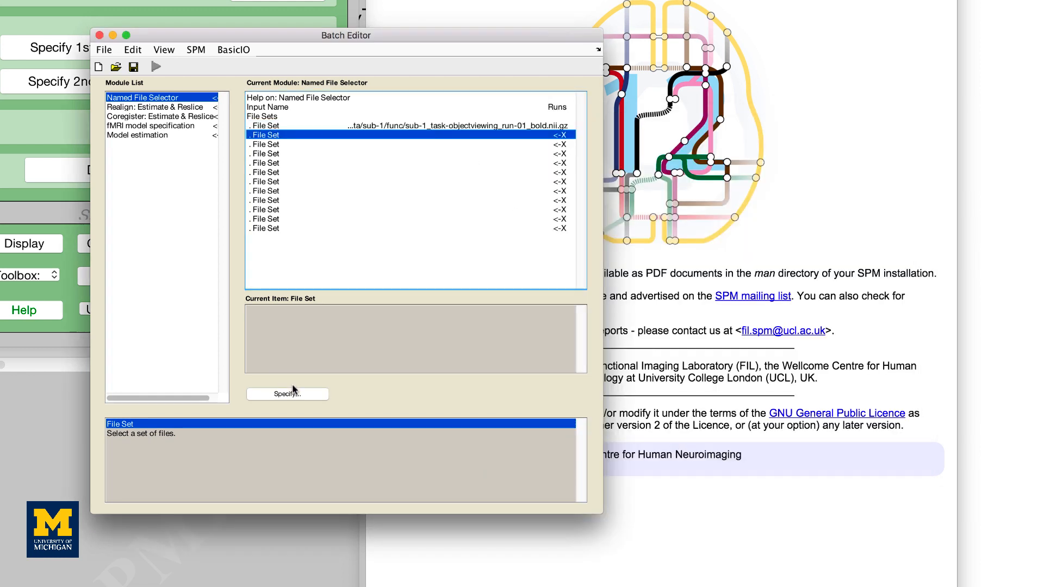
left_click(287, 394)
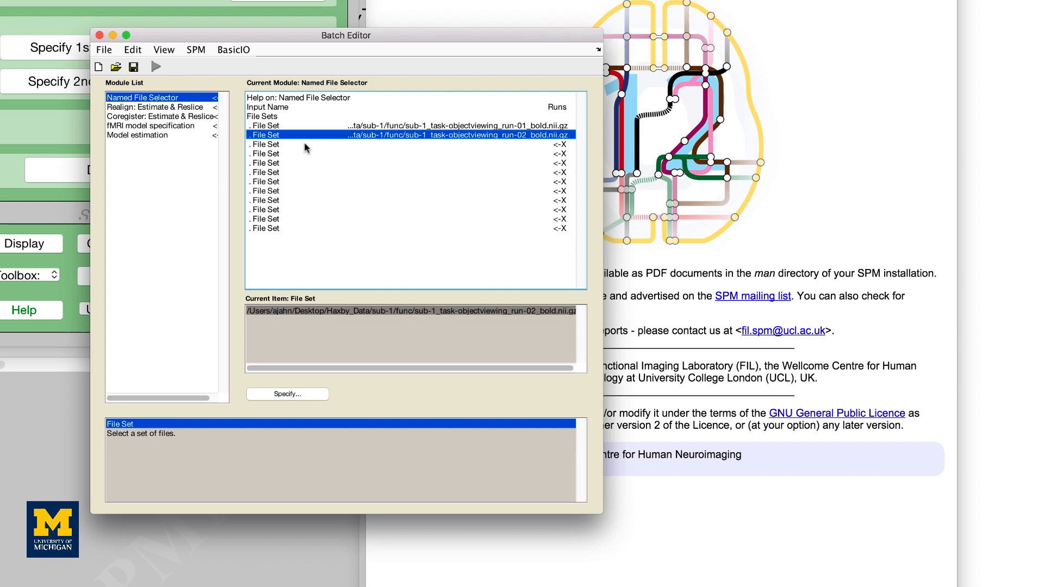
left_click(287, 394)
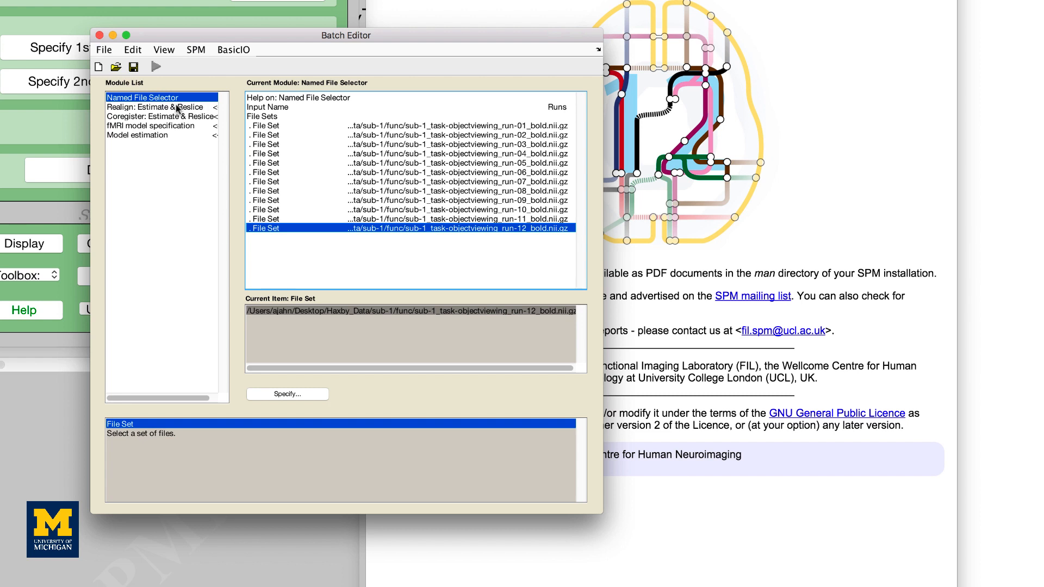
- Give Realign: Estimate & Reslice twelve sessions by adding and replicating Session
left_click(155, 107)
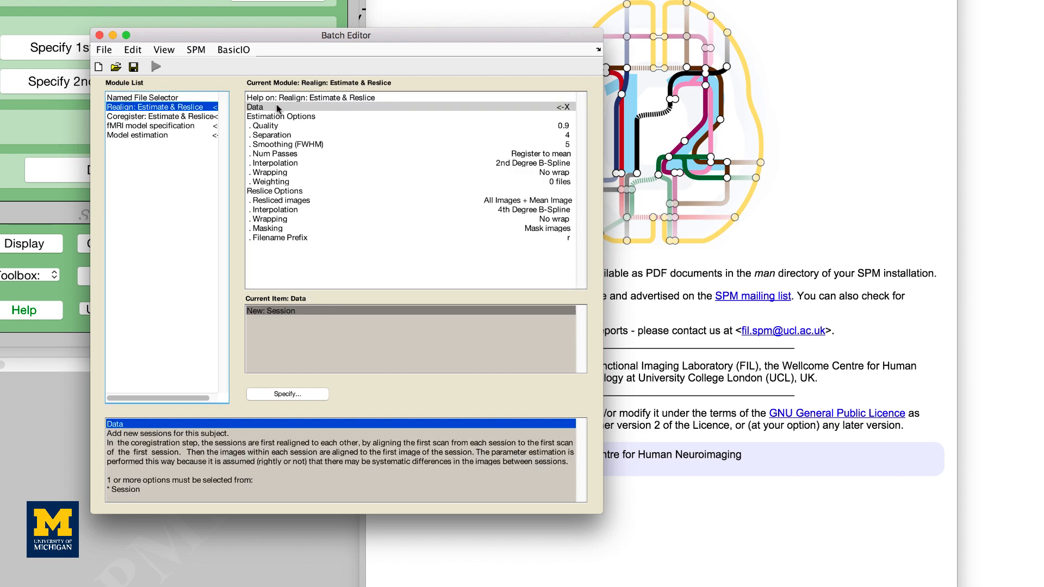
left_click(280, 106)
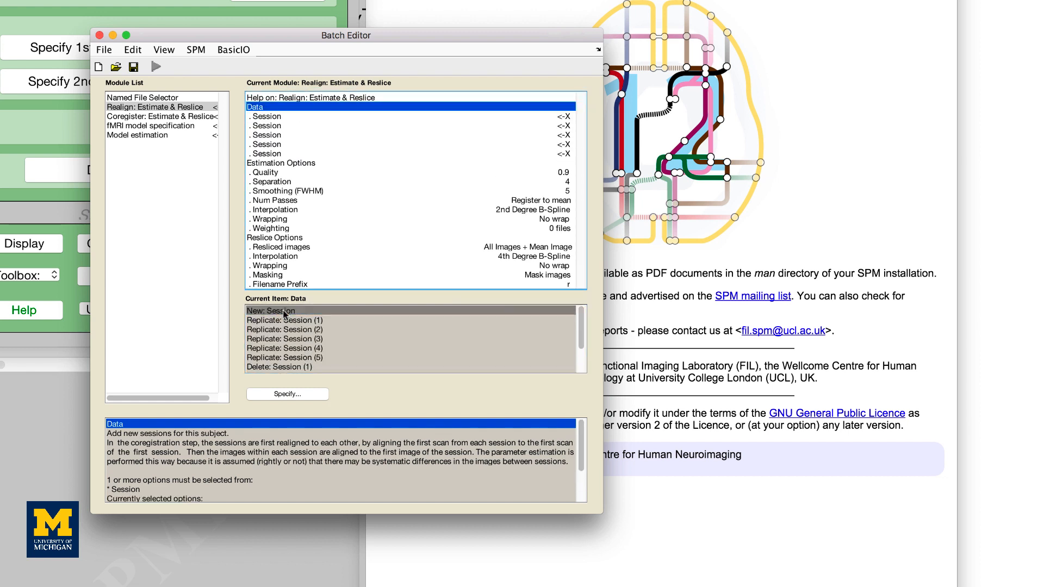
left_click(284, 320)
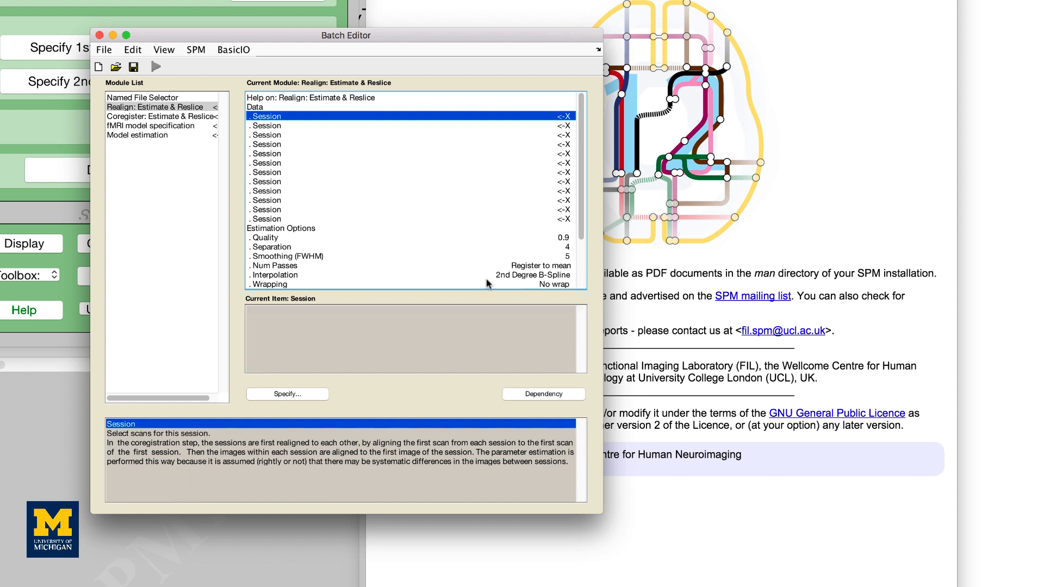
- Link each session by dependency to Named File Selector Runs(1), Runs(2), Runs(3) and onward
left_click(287, 394)
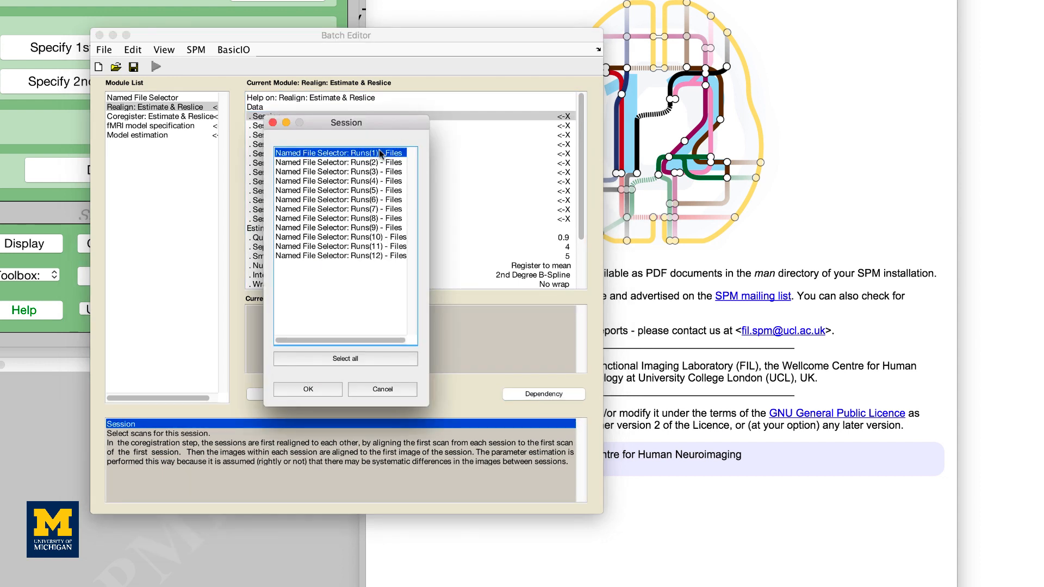
left_click(306, 389)
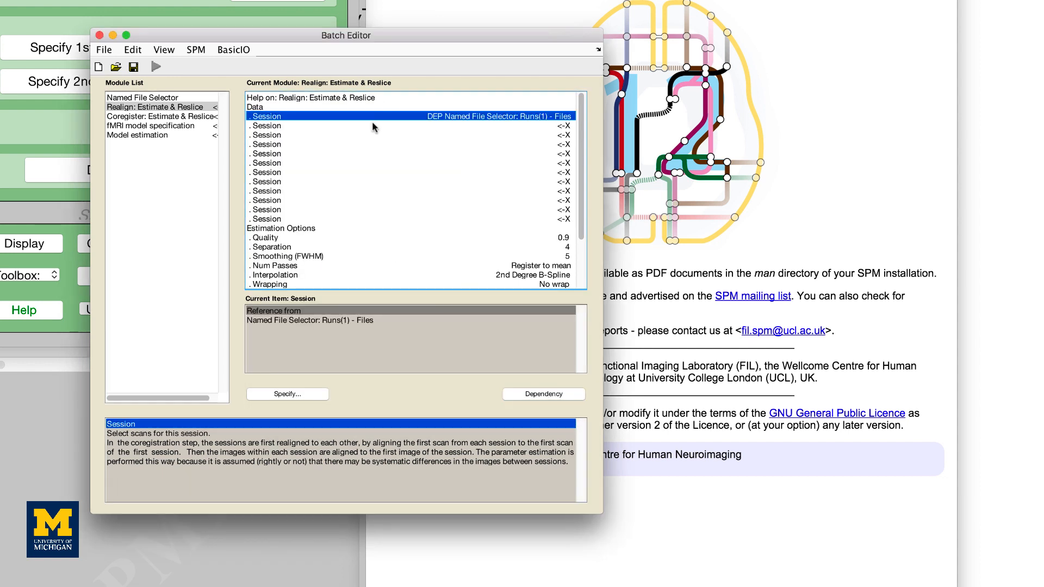
left_click(288, 394)
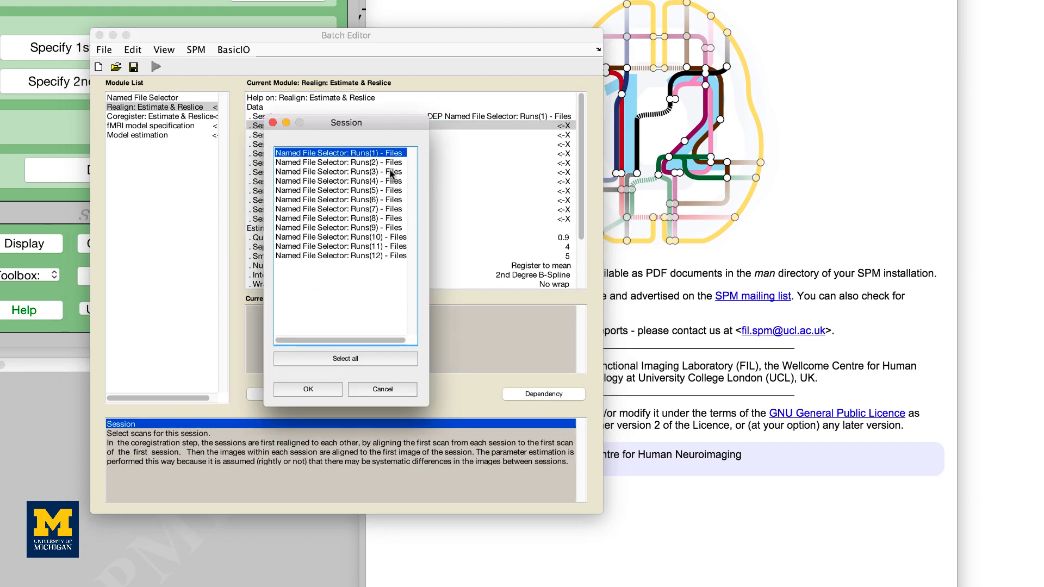
left_click(306, 389)
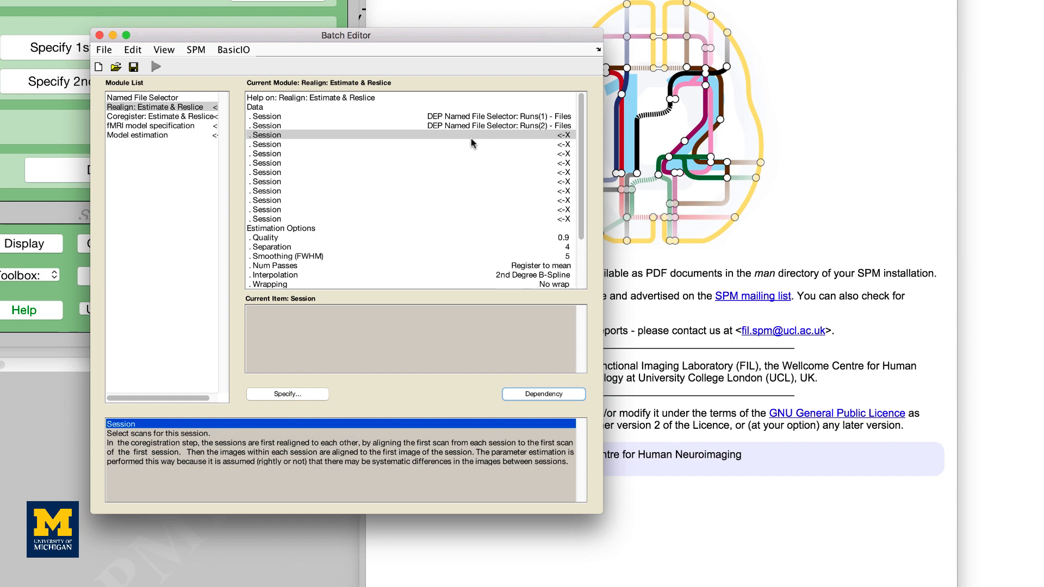
left_click(542, 394)
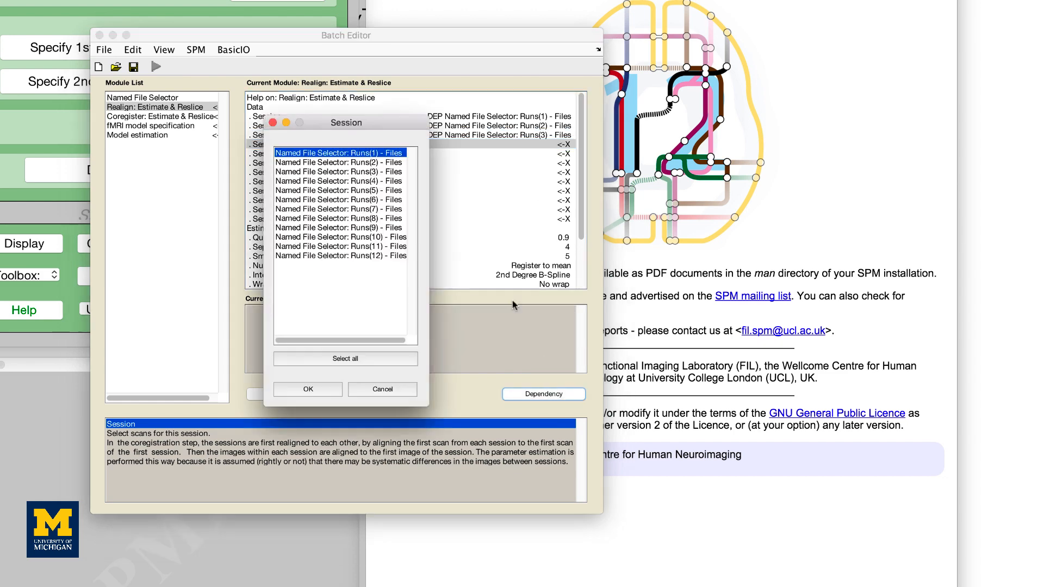
left_click(307, 389)
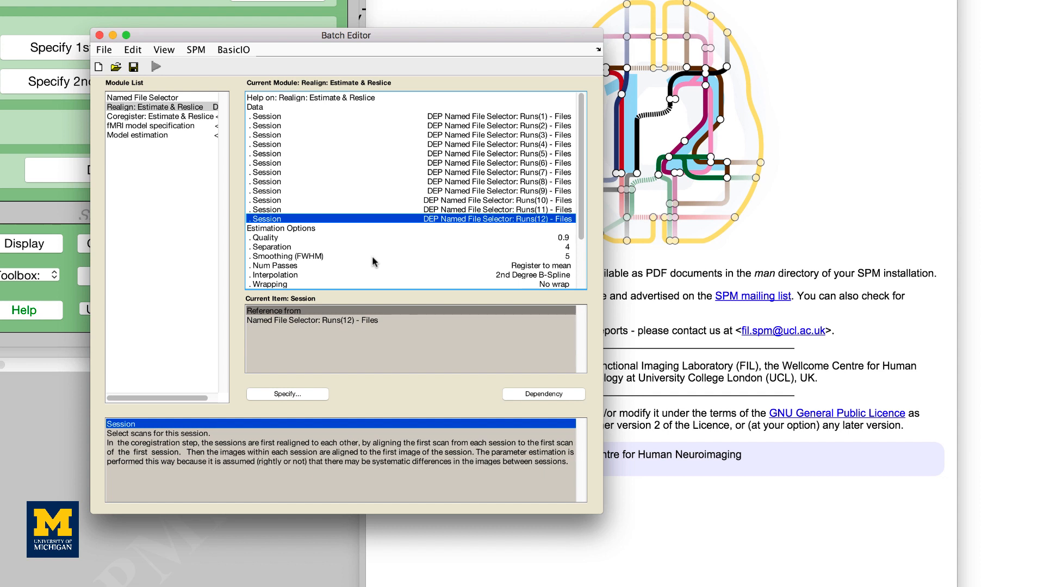
mouse_move(373, 262)
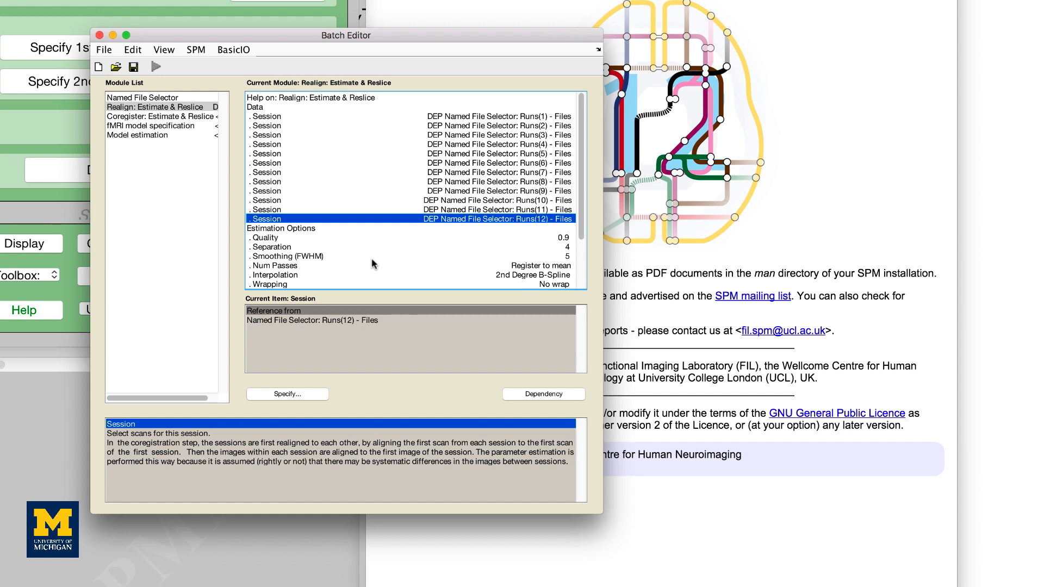
- Set the Coregister reference image to the Realign mean image dependency and begin specifying the source image
left_click(162, 116)
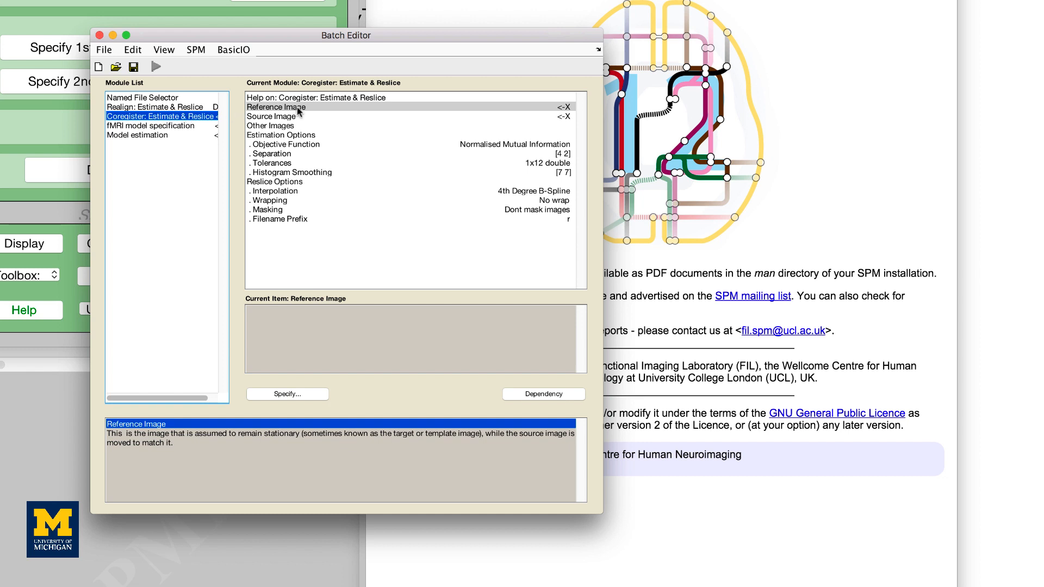
mouse_move(475, 389)
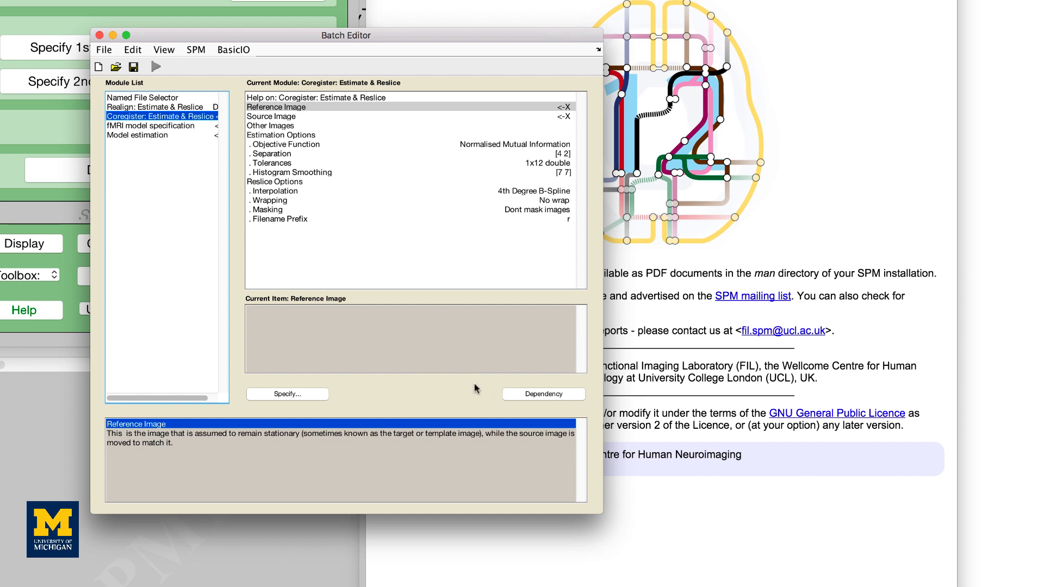
left_click(286, 394)
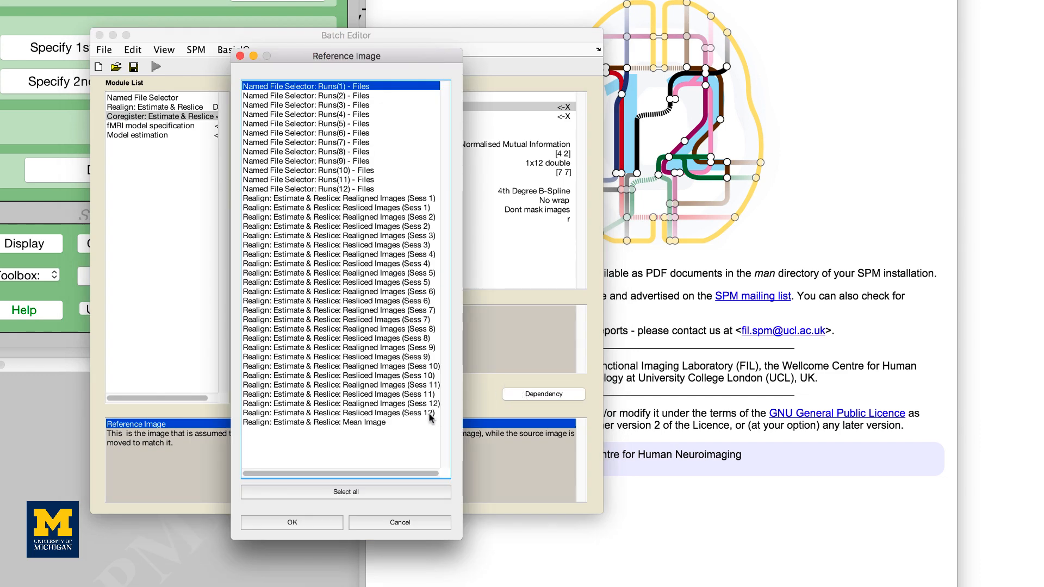
left_click(292, 522)
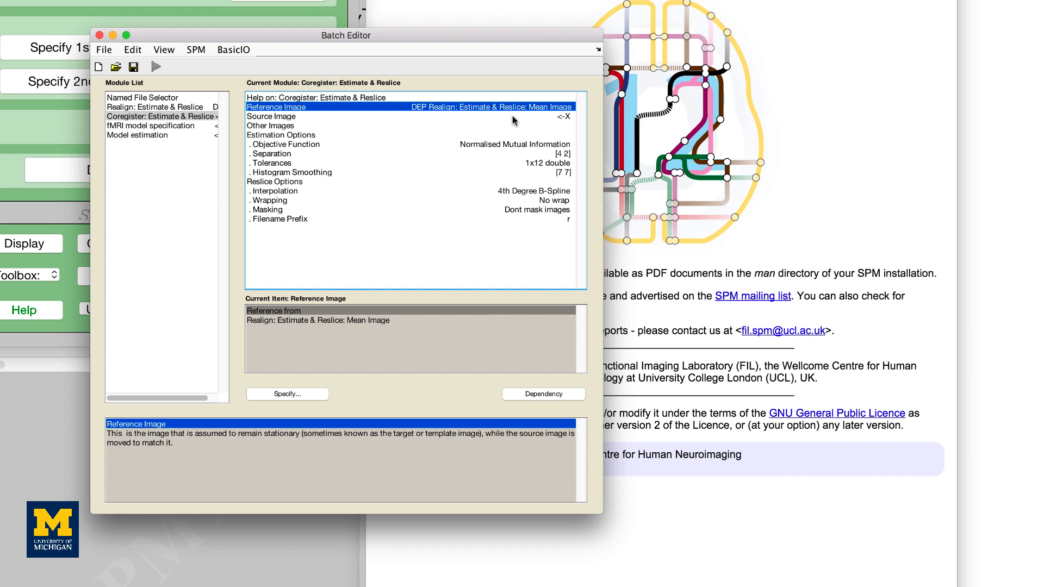
left_click(271, 116)
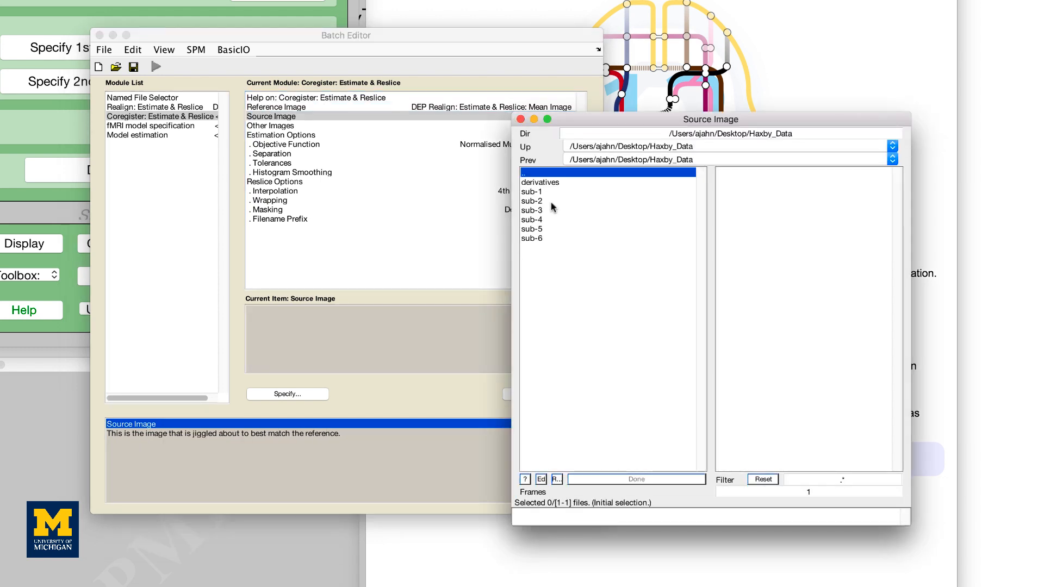
- Browse into sub-1/anat in the source image file selector
double_click(532, 192)
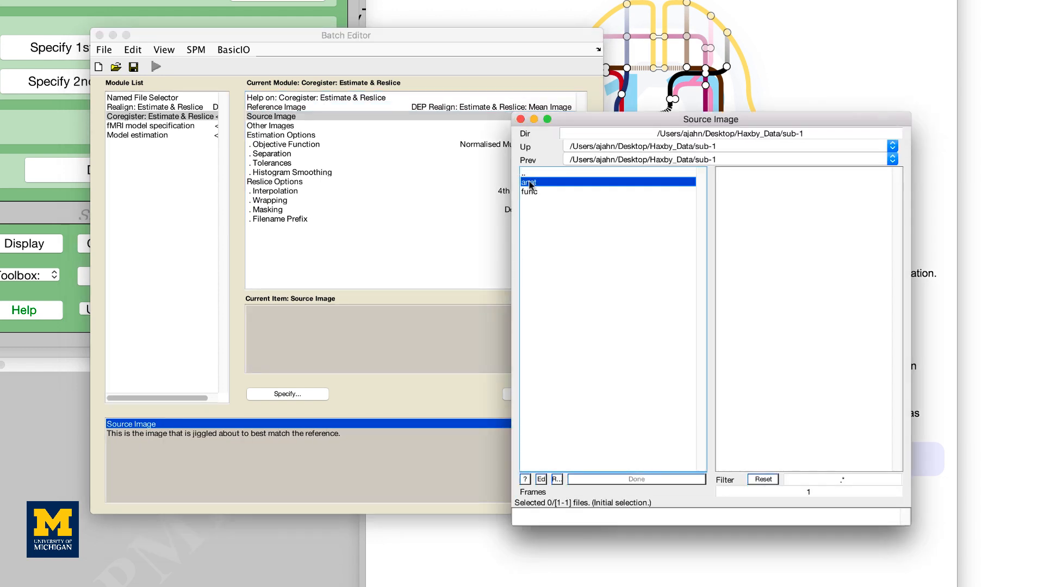
double_click(529, 181)
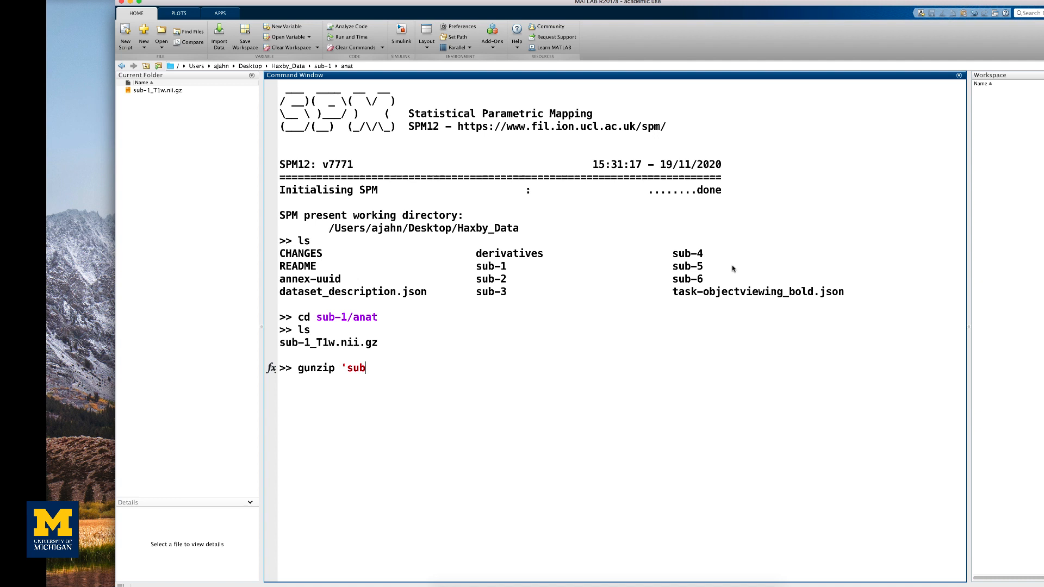
- Run gunzip on sub-1_T1w.nii.gz to decompress the anatomical image
type("1_T1w.nii.gz")
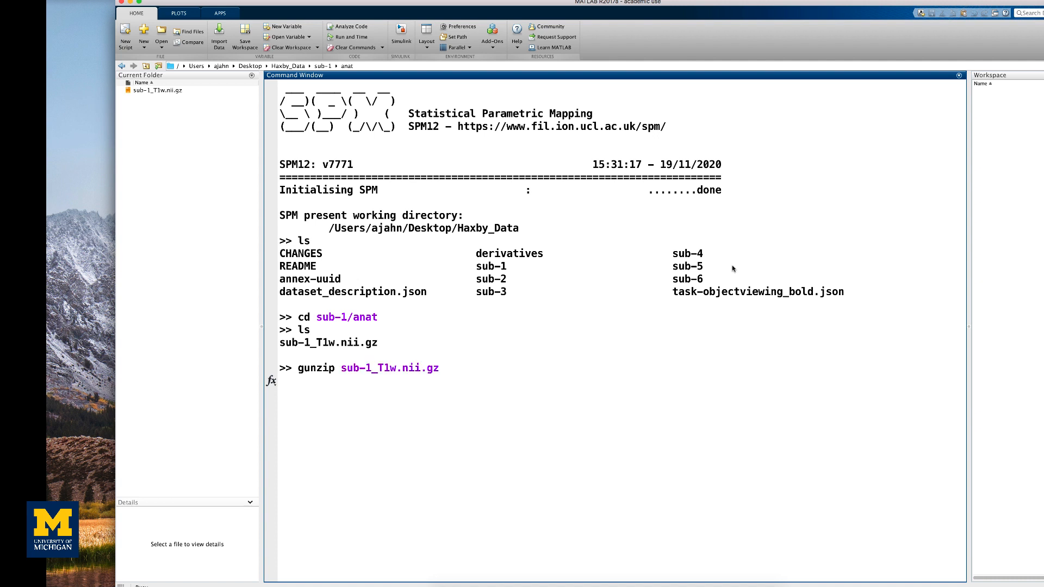
type("cd .")
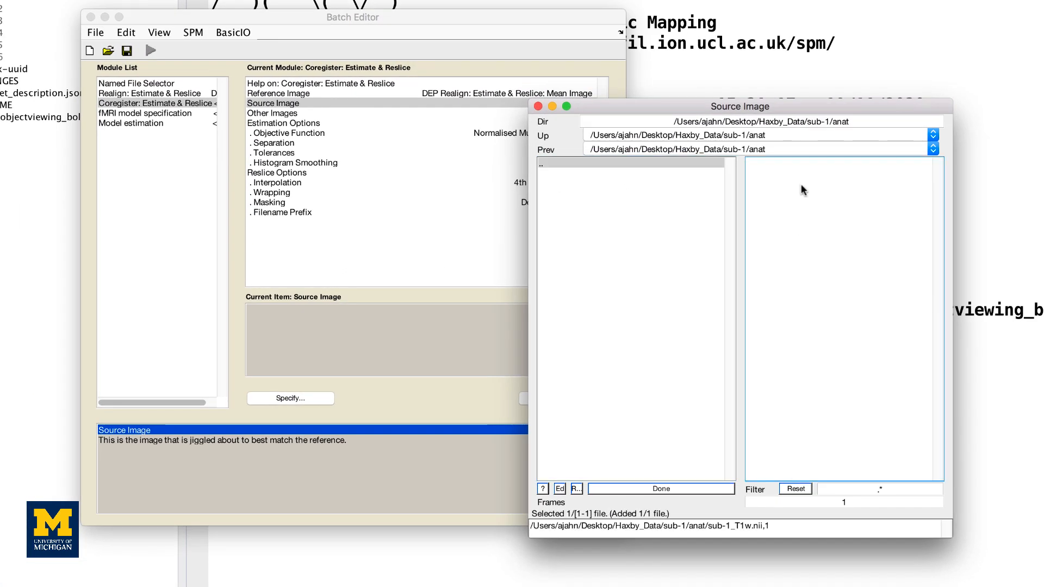
- Select sub-1_T1w.nii as the coregistration source image
left_click(660, 488)
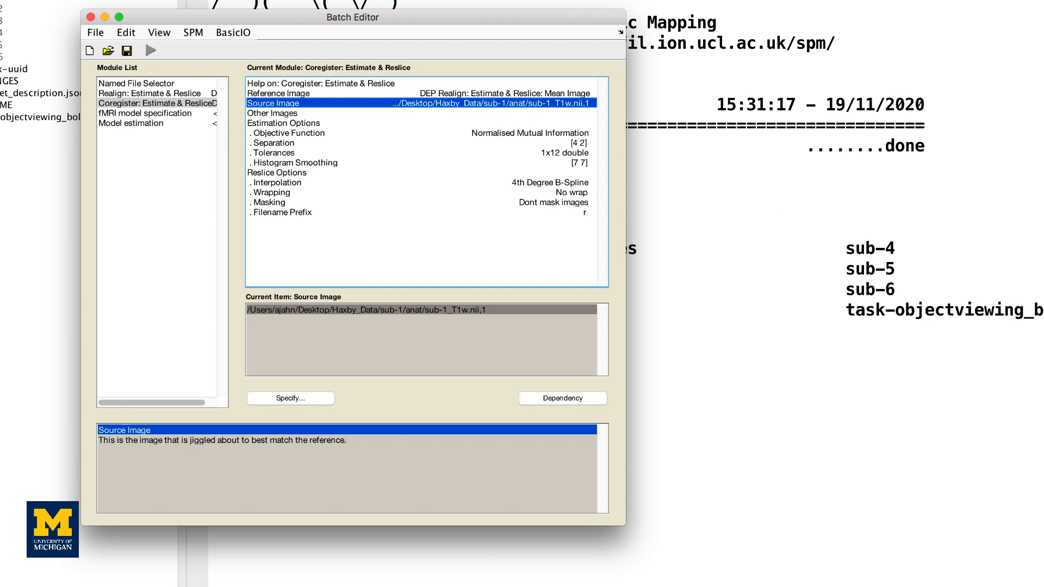
mouse_move(463, 230)
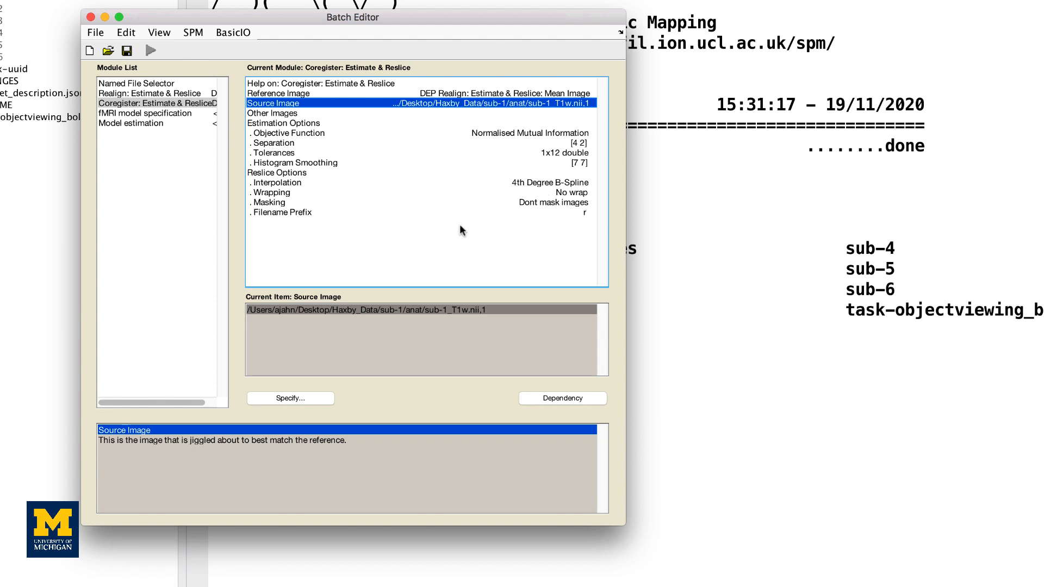
mouse_move(251, 198)
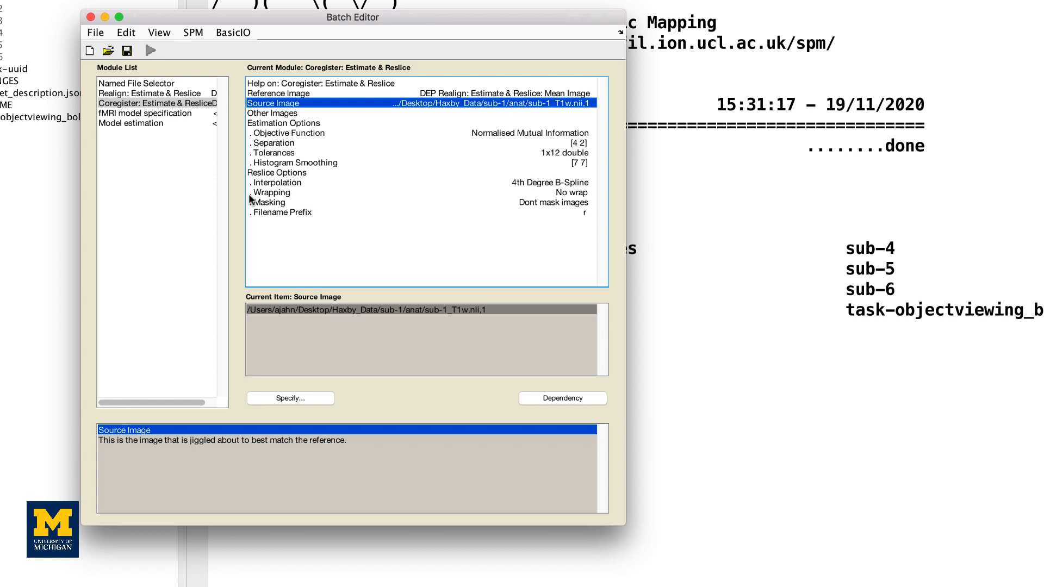
mouse_move(246, 201)
type("mkd")
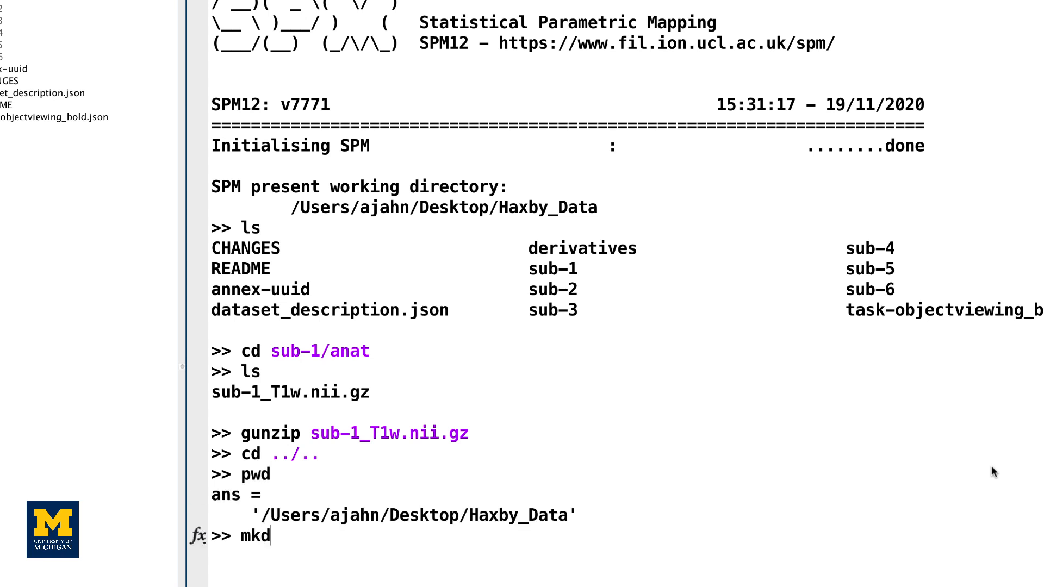
- Return to Haxby_Data and create the folder SPM_Results_1 with mkdir
type("ir SPM_results_1")
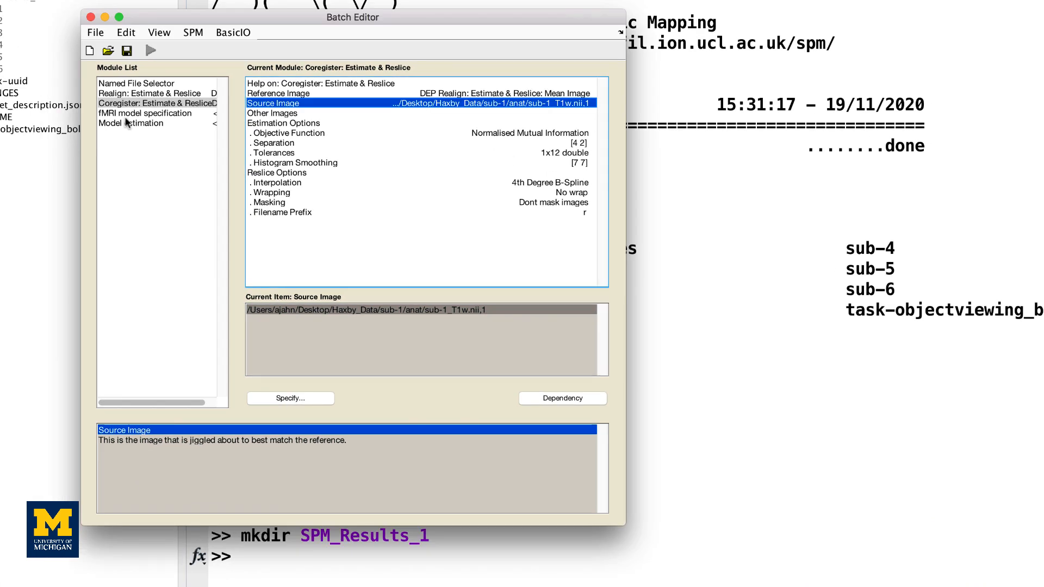
- Set the fMRI model specification output directory to SPM_Results_1
left_click(143, 113)
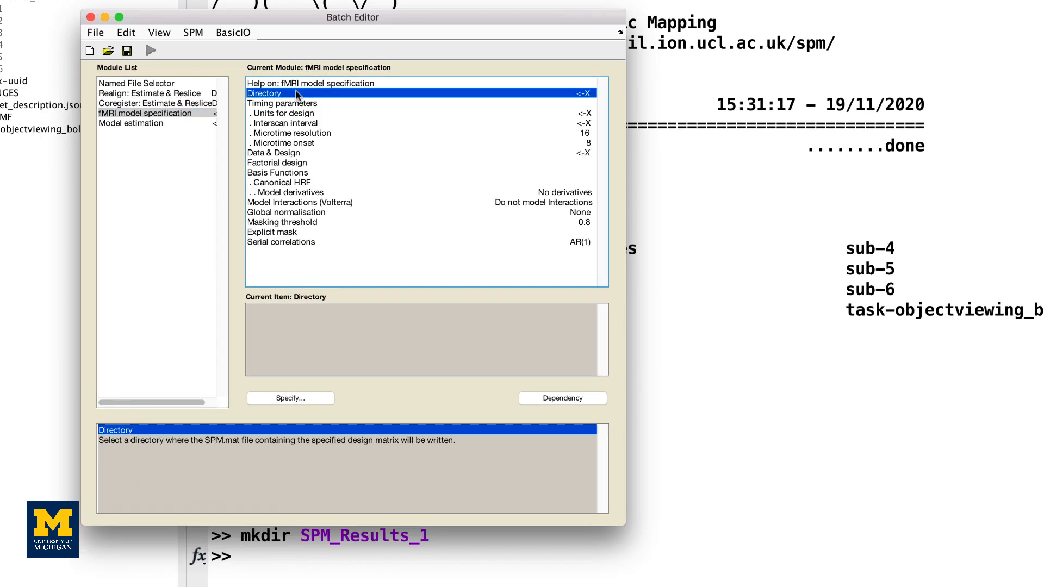
left_click(290, 398)
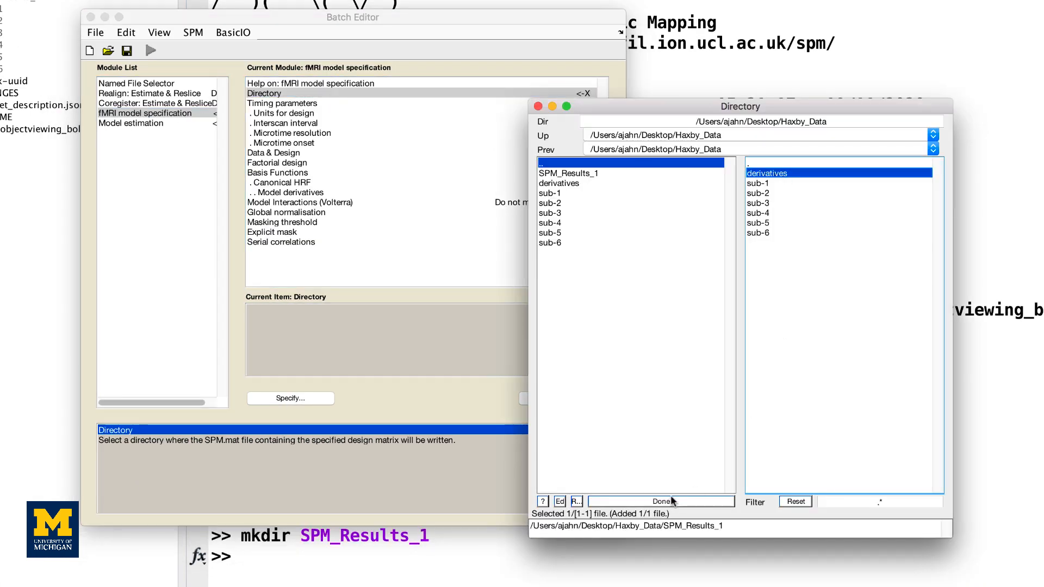
mouse_move(669, 502)
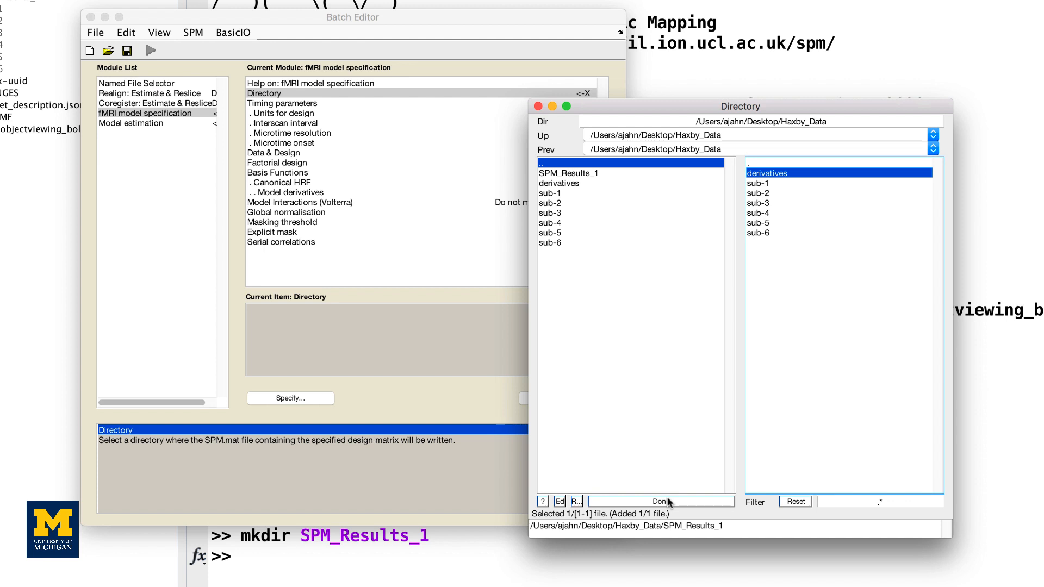
left_click(662, 501)
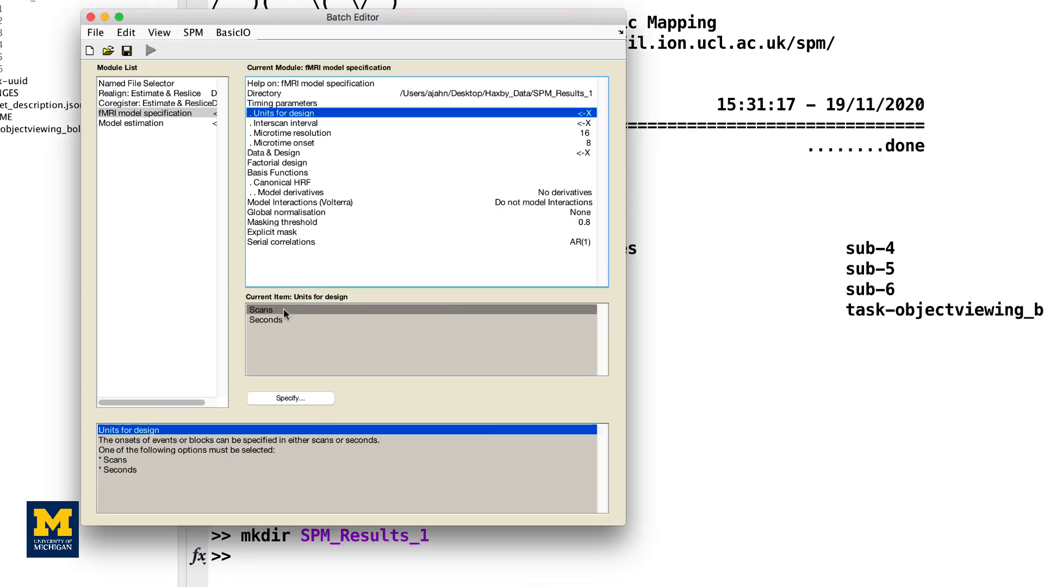
- Set design units to seconds with a 2.5 interscan interval, then move to Data & Design
left_click(265, 320)
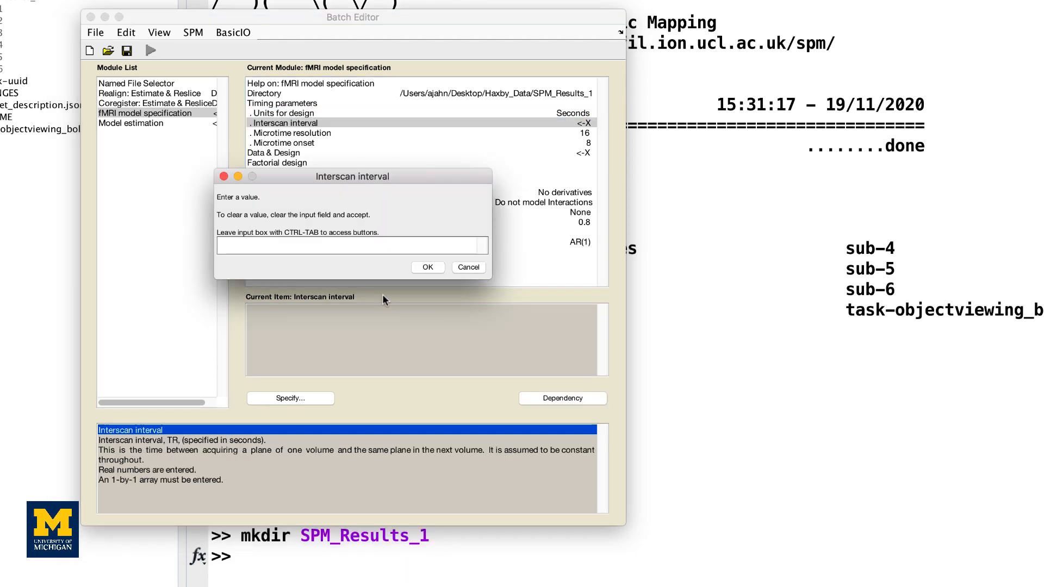
left_click(428, 268)
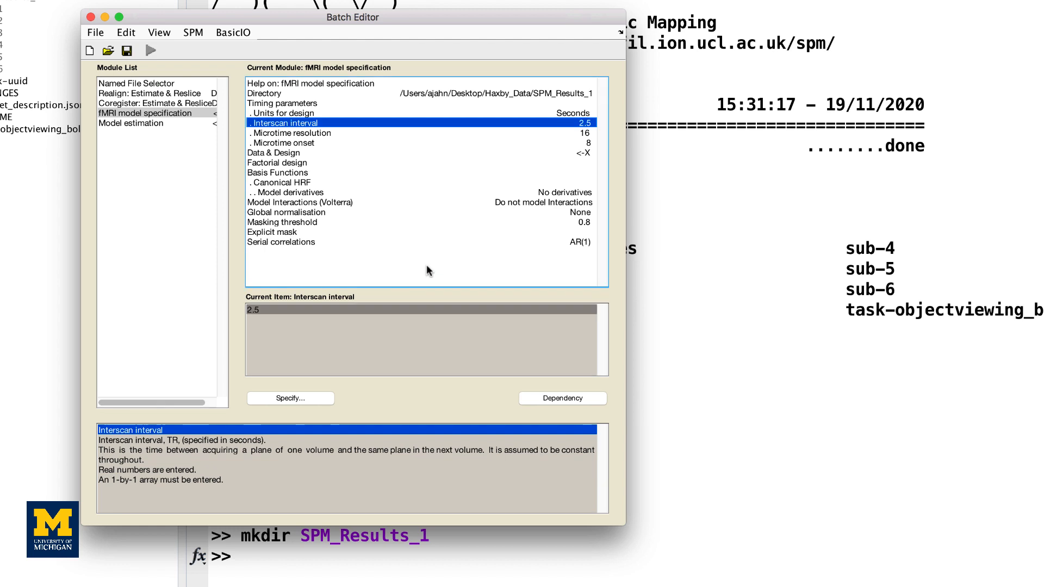
mouse_move(425, 271)
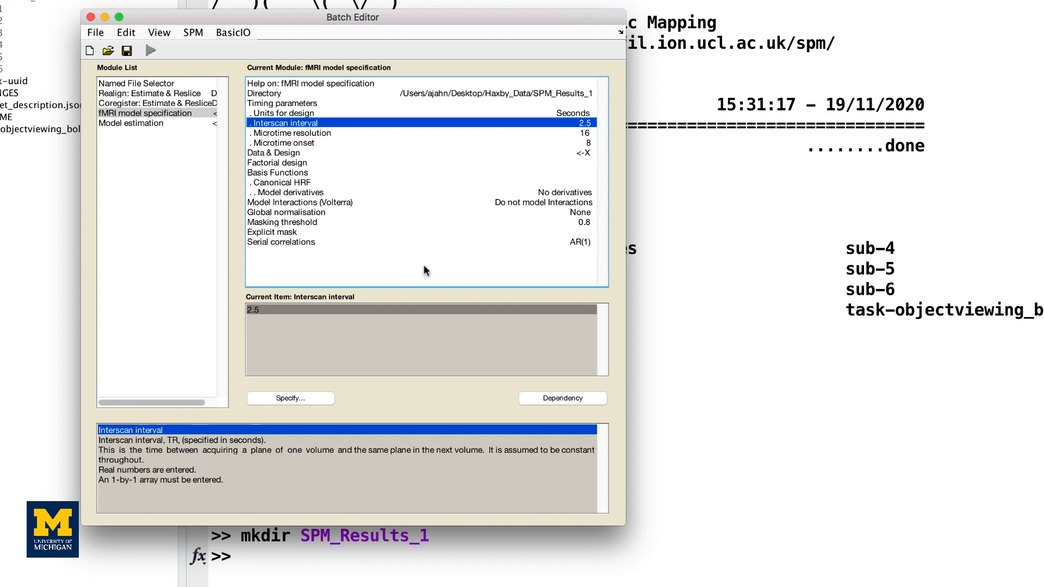
left_click(274, 152)
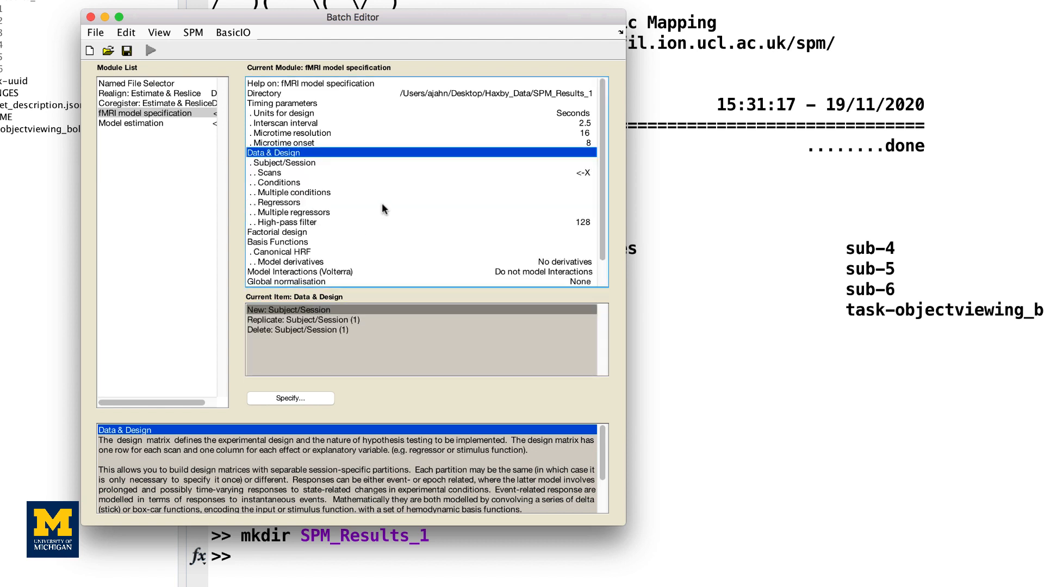
- Add a subject/session with one new condition of duration 24
left_click(276, 182)
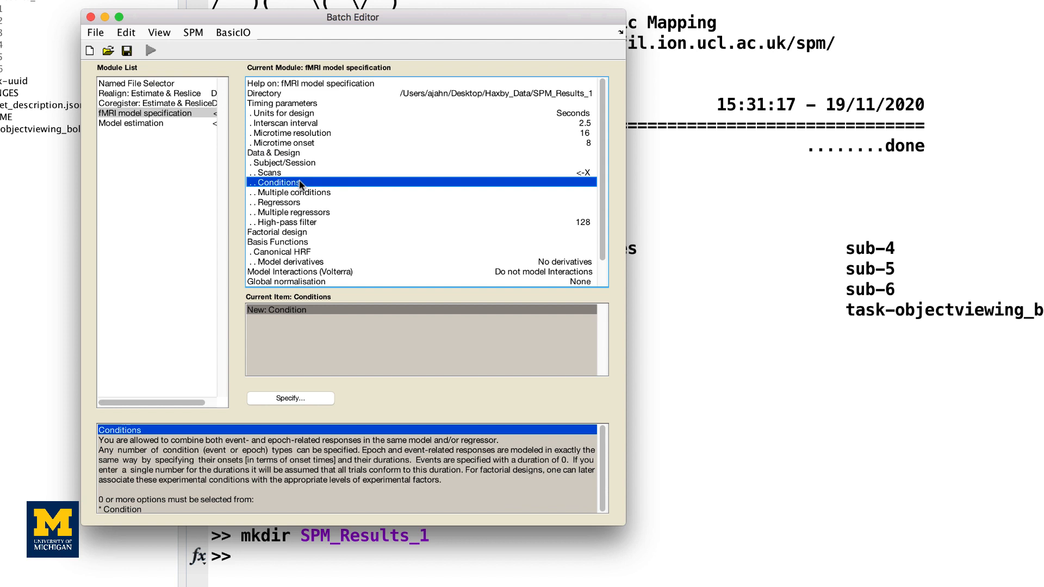
mouse_move(310, 229)
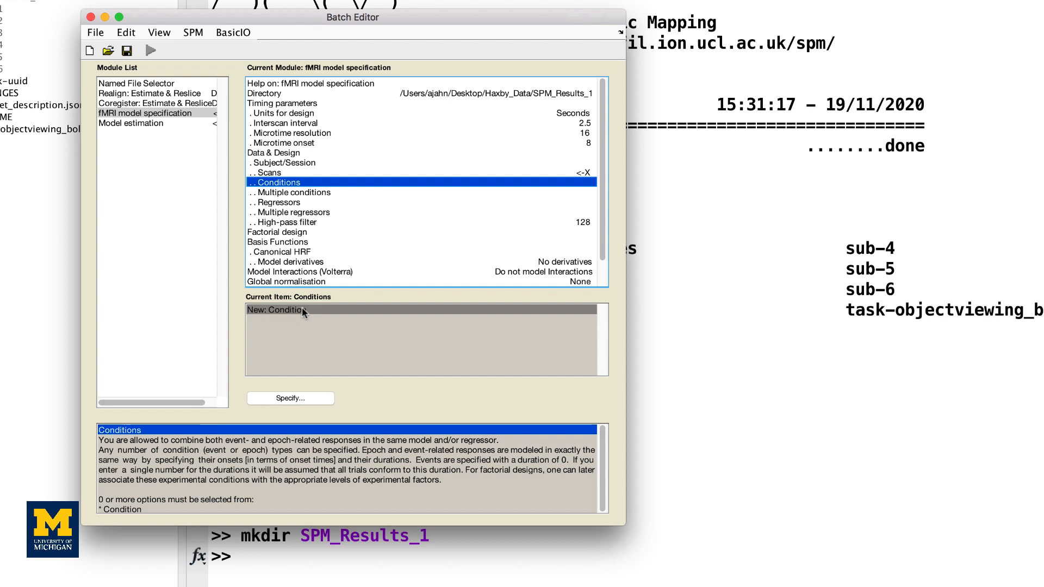
left_click(275, 310)
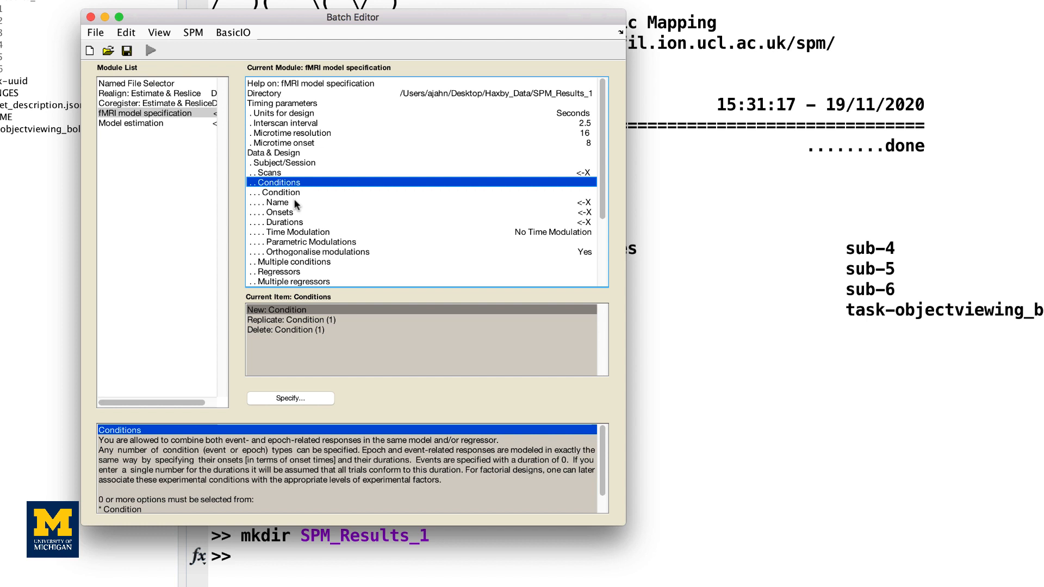
mouse_move(297, 220)
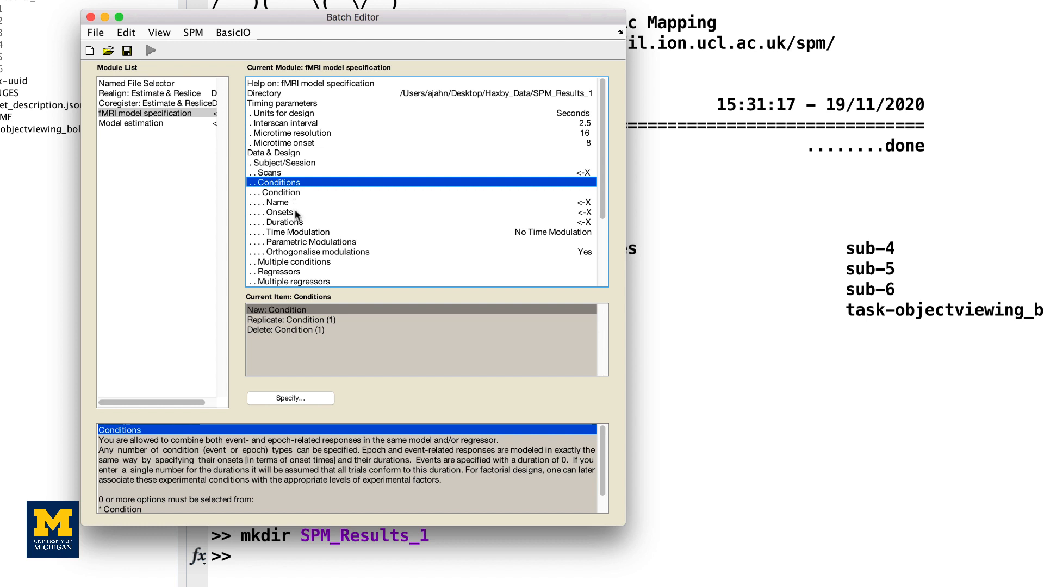
mouse_move(290, 222)
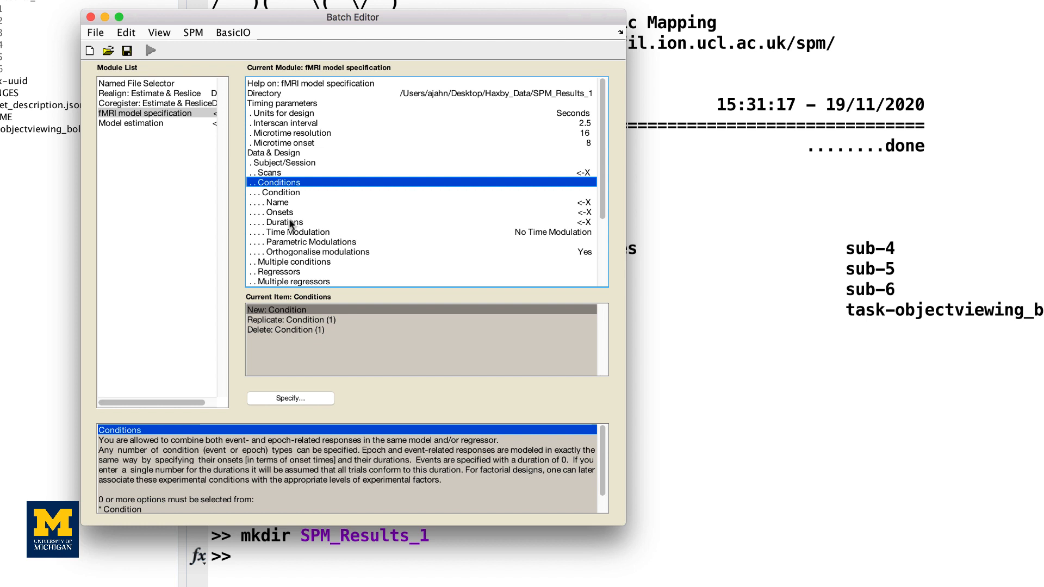
type("24")
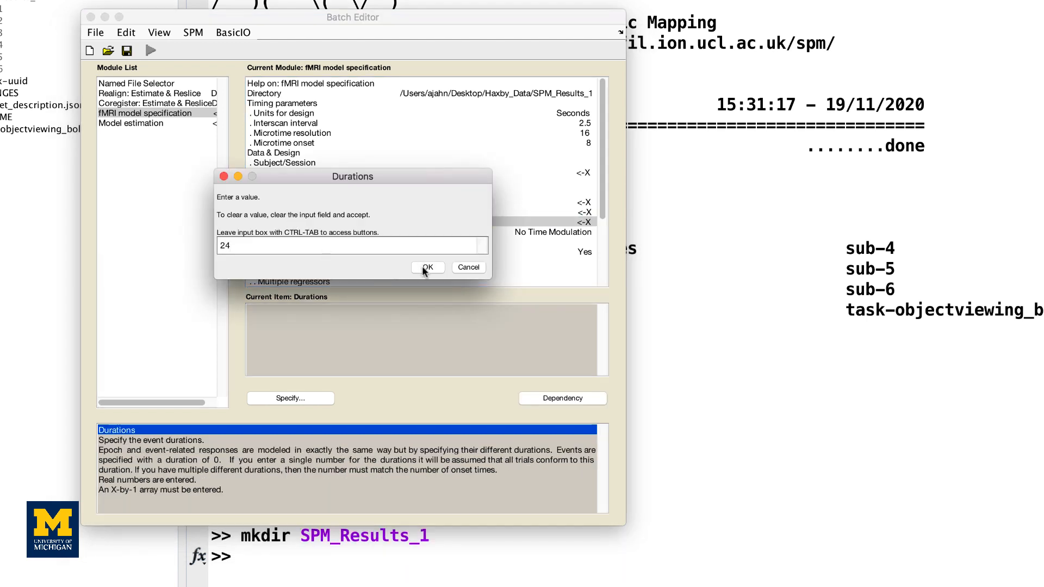
left_click(426, 267)
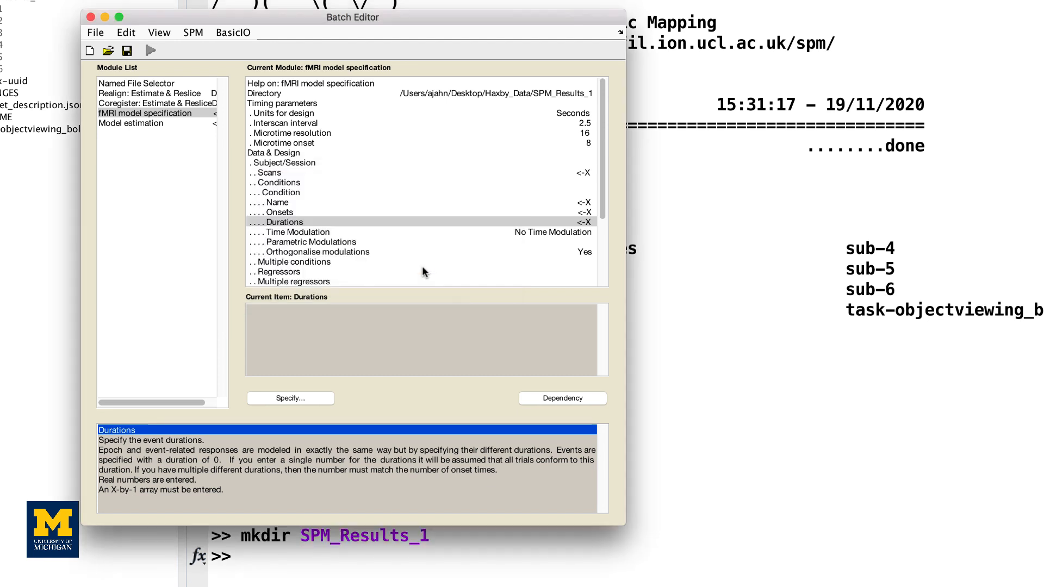
left_click(280, 222)
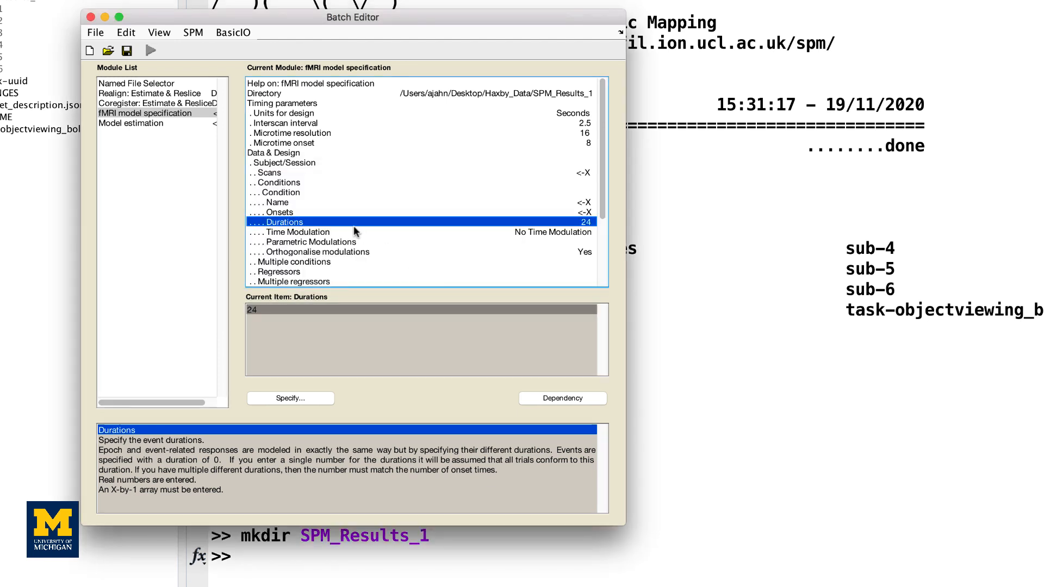
- Replicate the condition and name the copies bottle, cat, chair and face
left_click(280, 182)
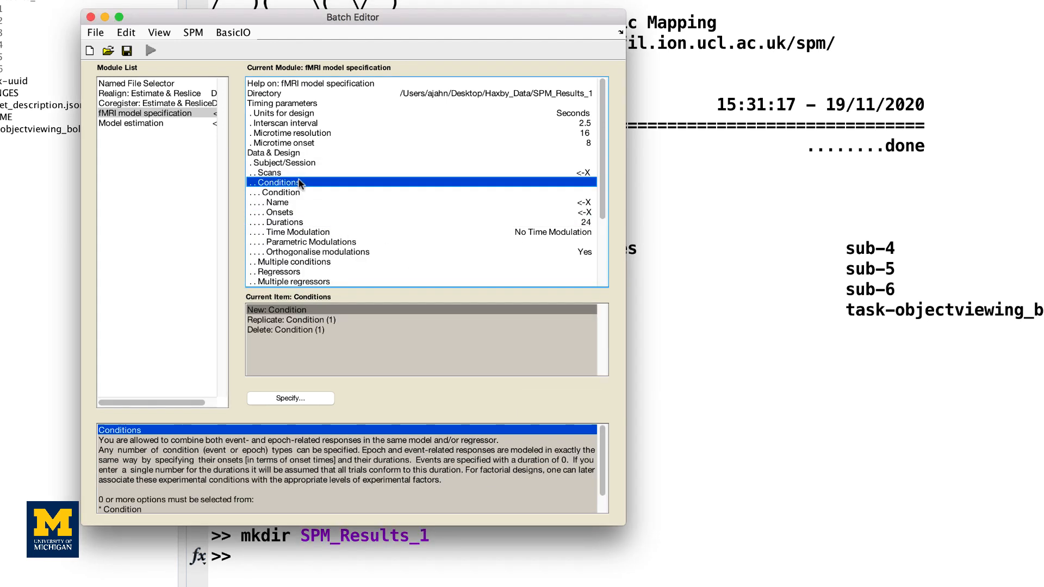
mouse_move(304, 322)
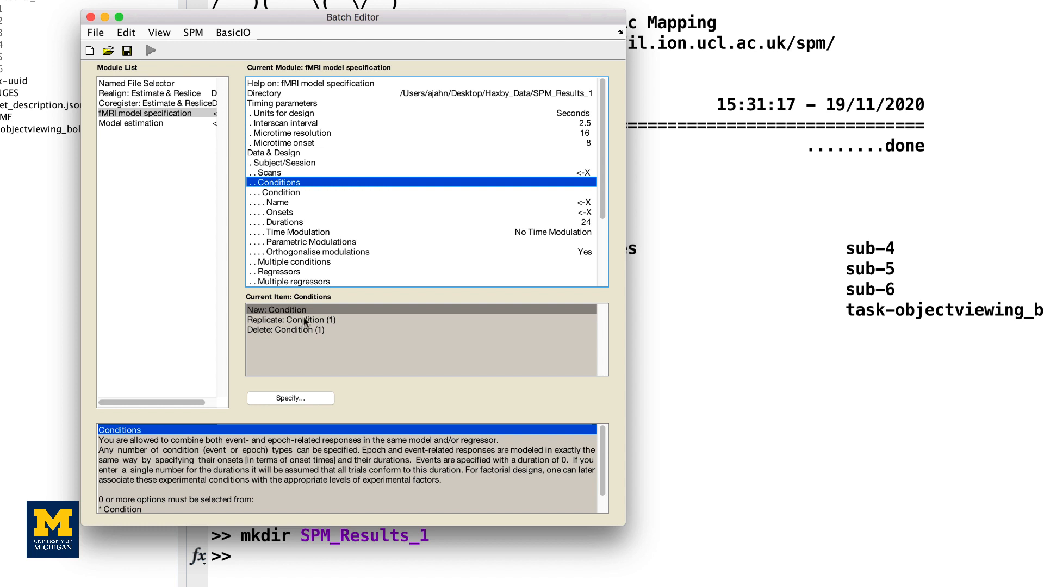
left_click(287, 320)
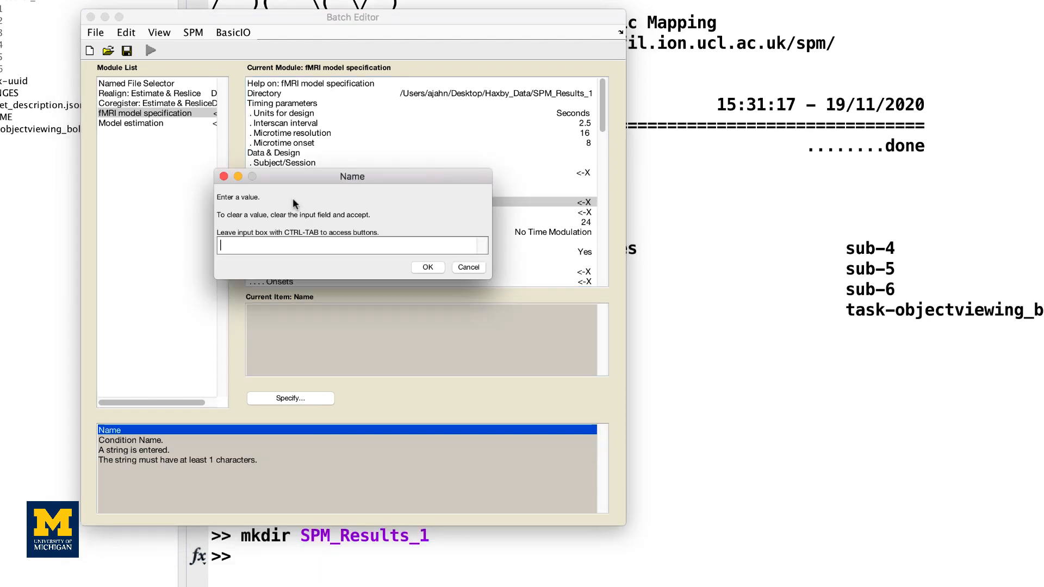
type("bottle")
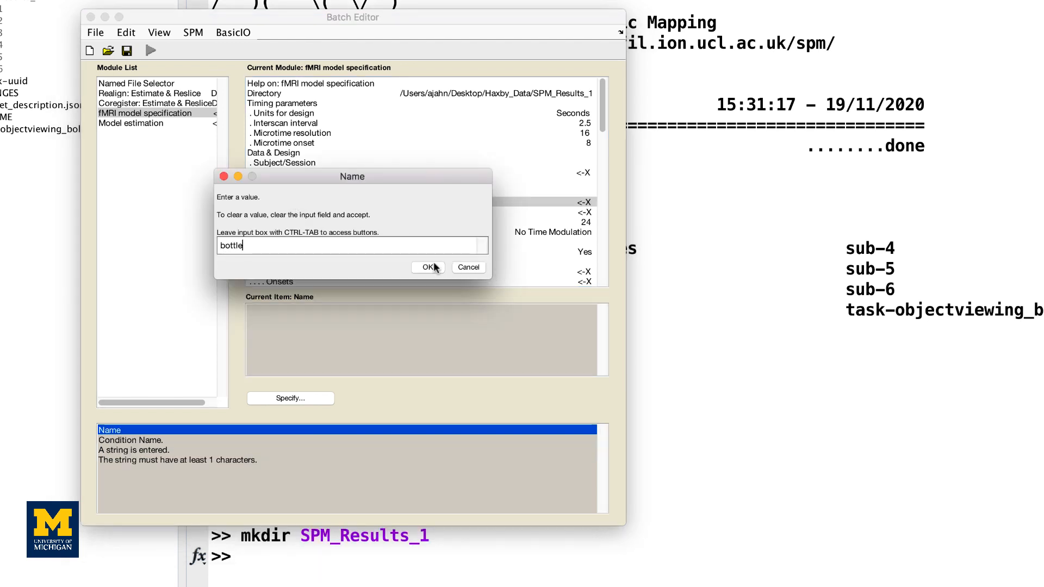
left_click(426, 268)
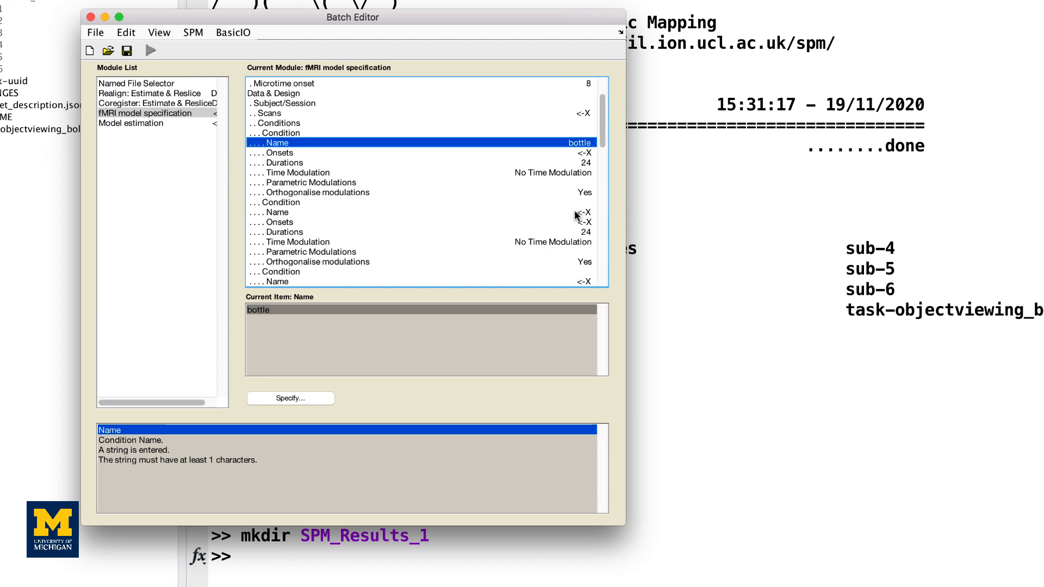
type("cat")
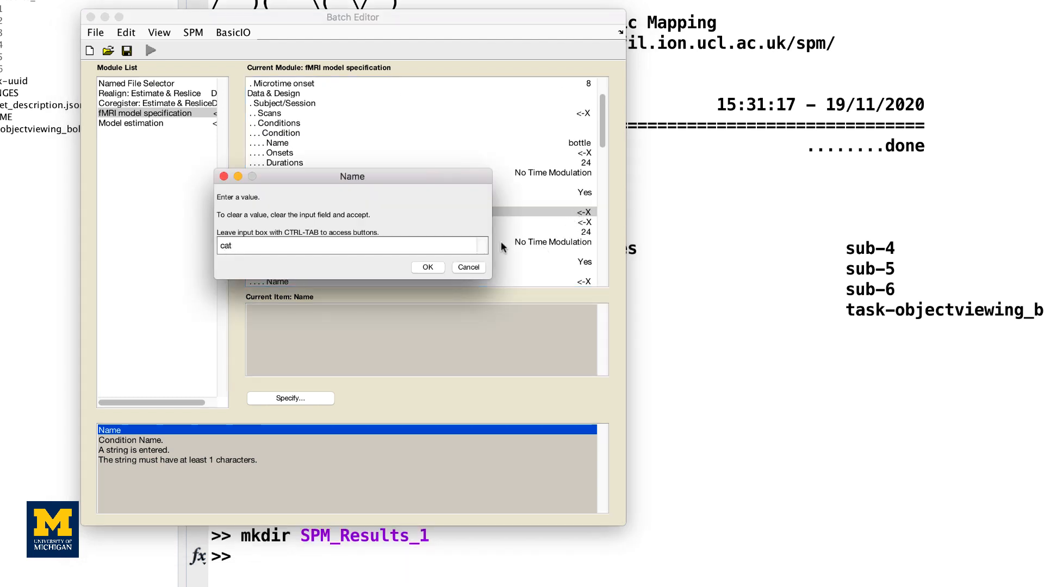
left_click(428, 268)
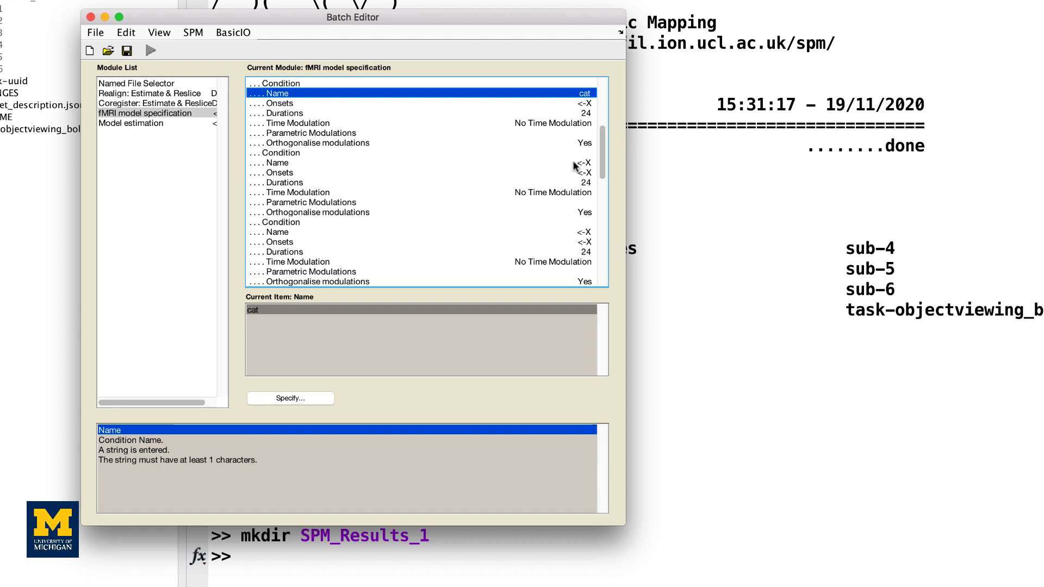
type("chair")
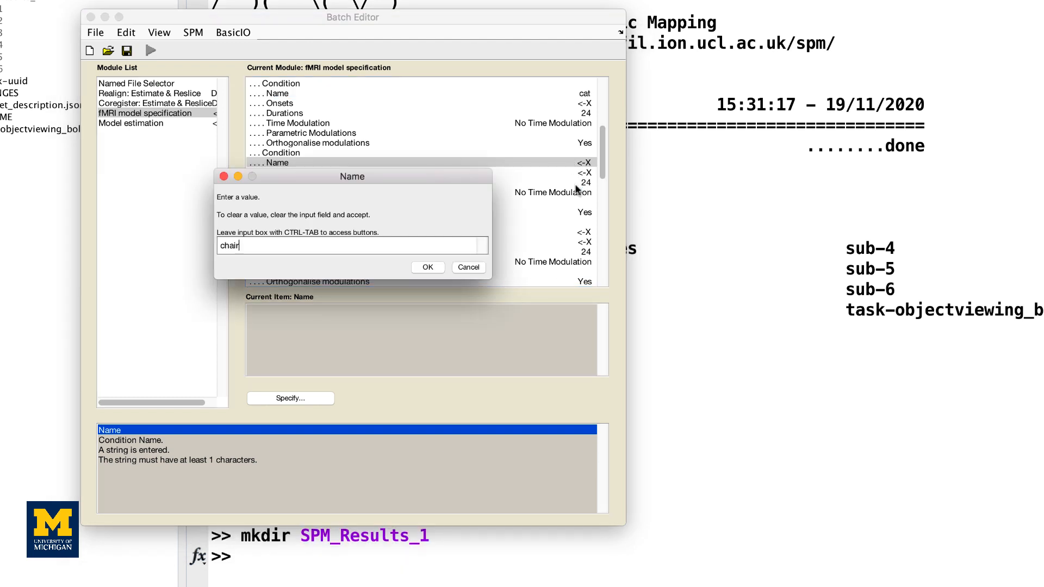
left_click(427, 267)
type("face")
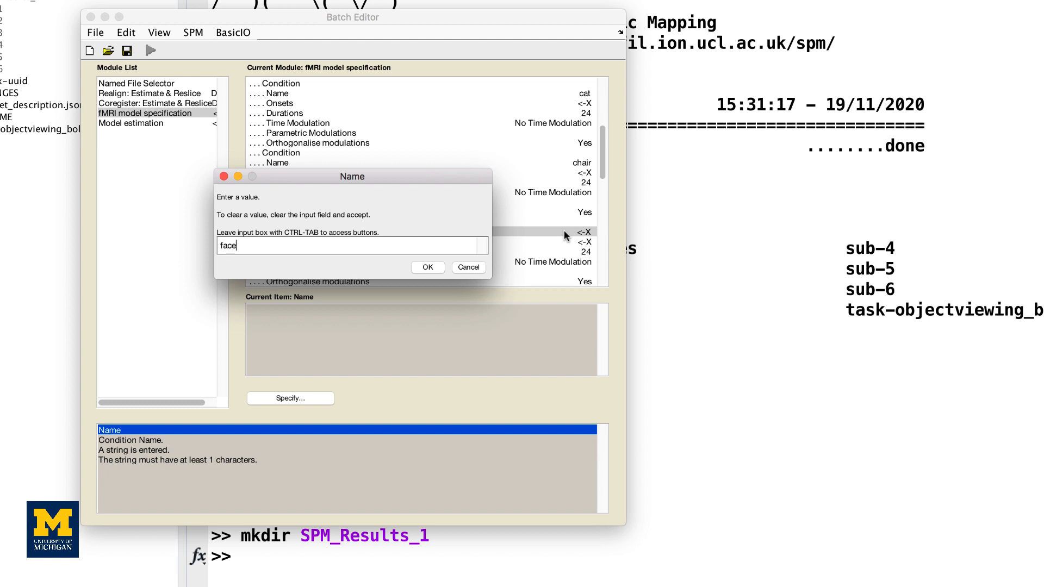
left_click(427, 268)
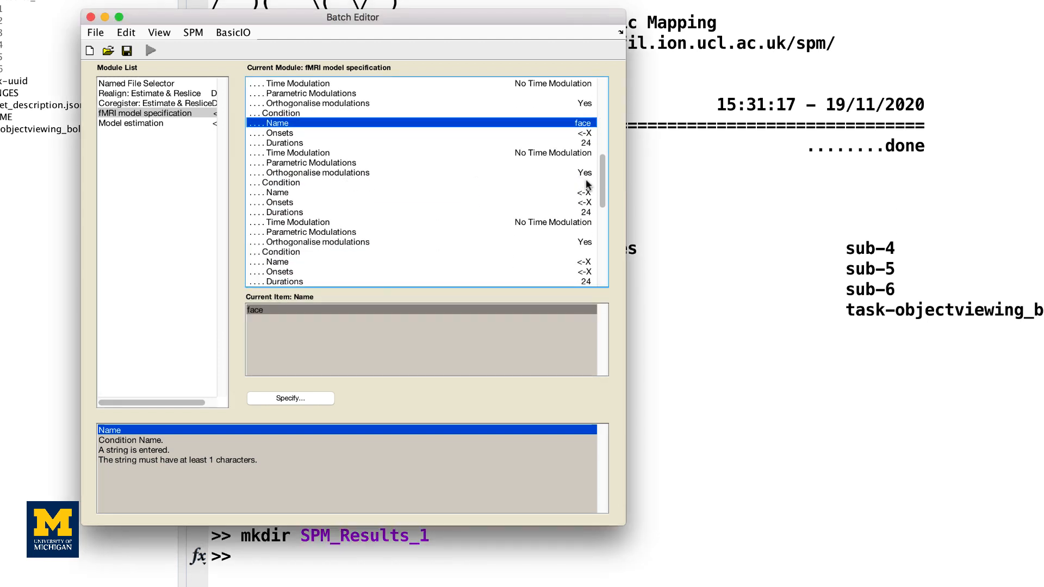
- Name the remaining conditions house, scissors, scrambledpix and shoe
type("house")
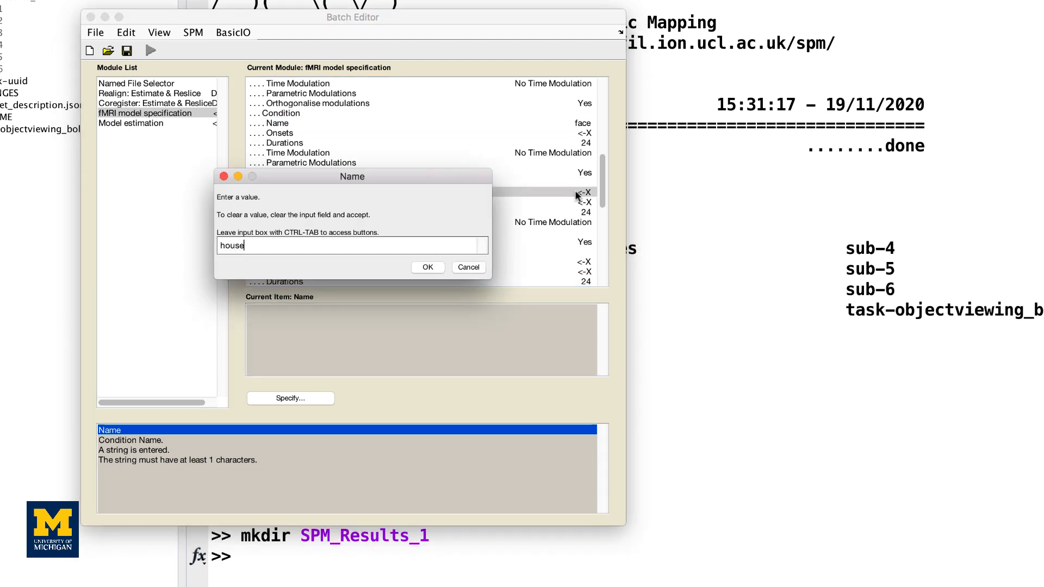
left_click(428, 268)
type("scissors")
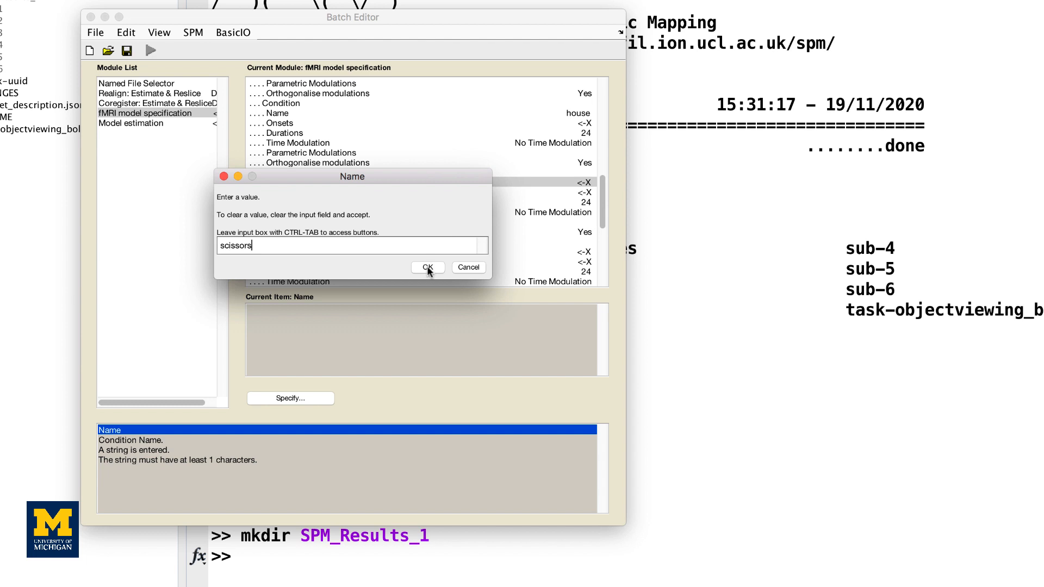
left_click(428, 268)
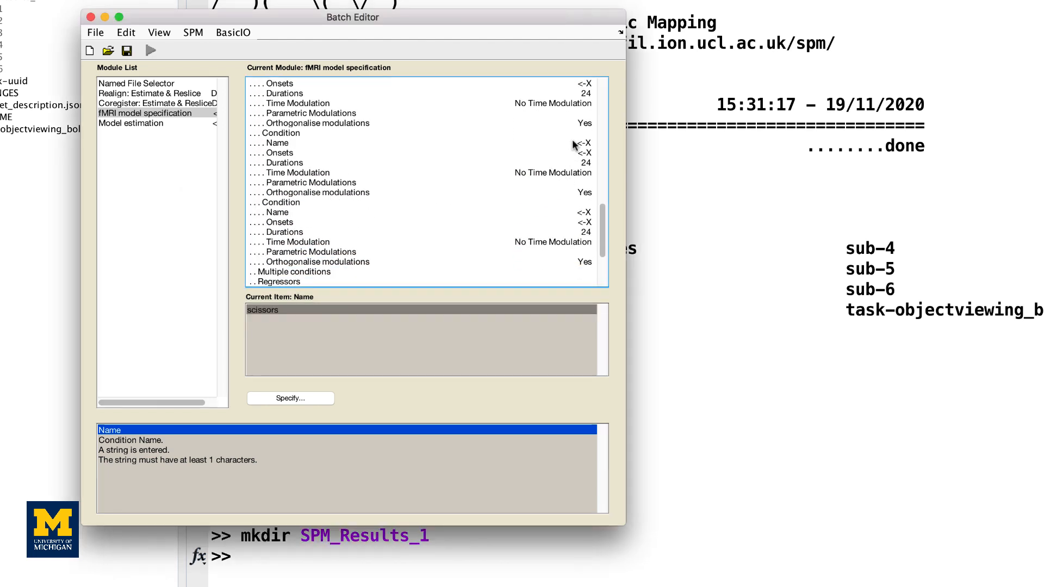
double_click(273, 142)
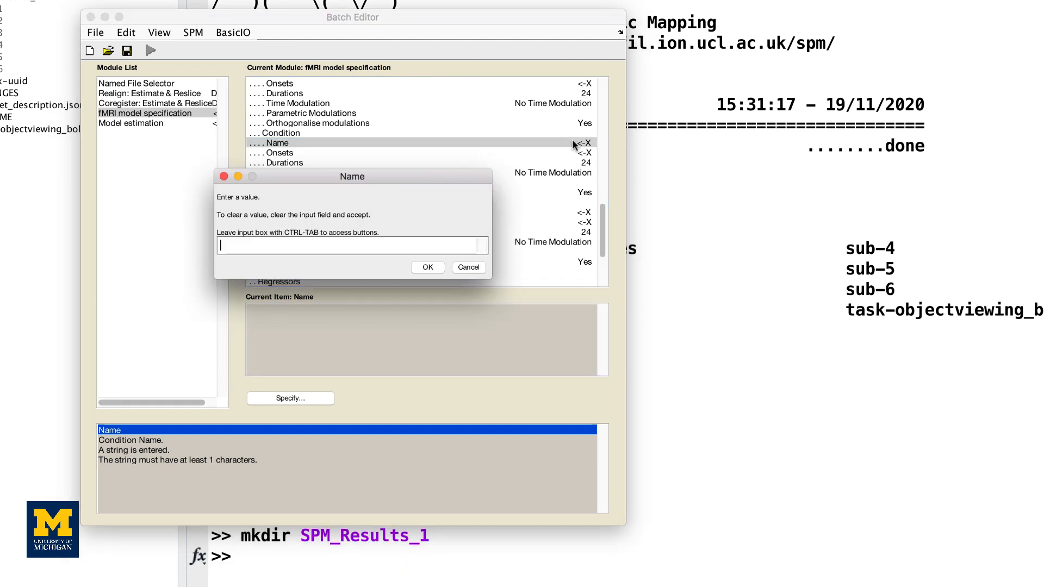
type("scrambledpix")
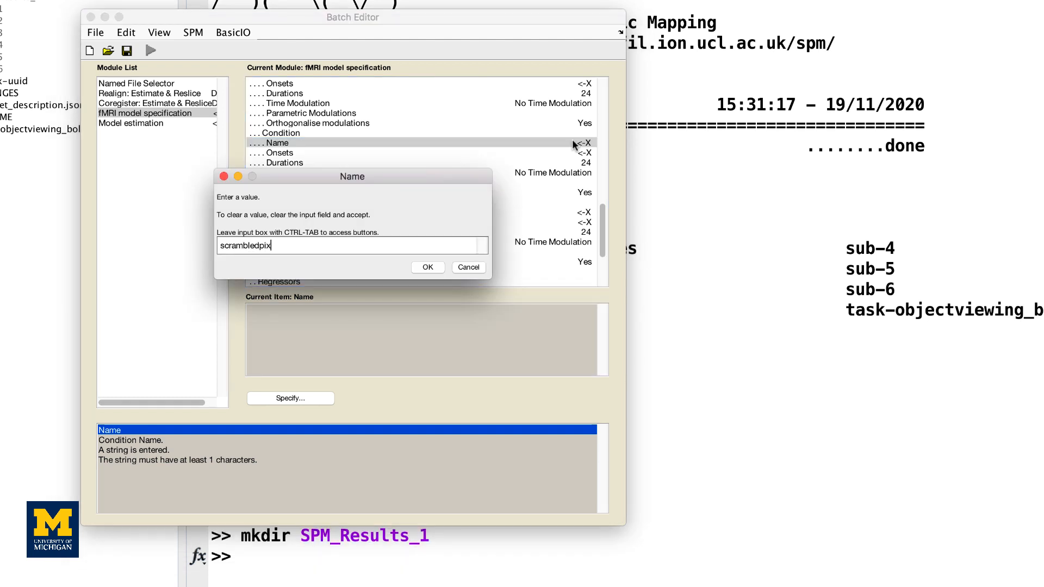
left_click(426, 267)
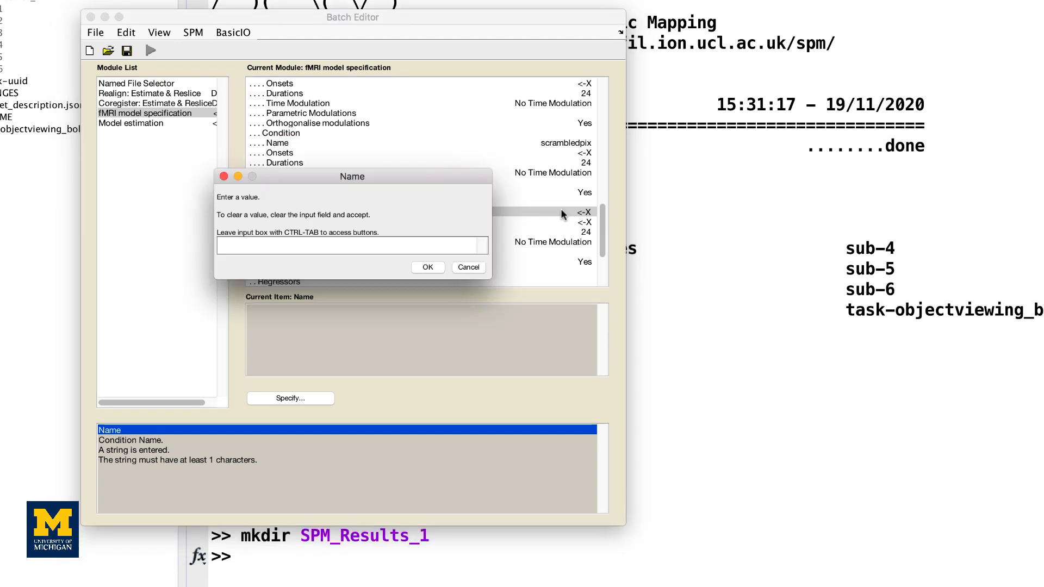
type("shoe")
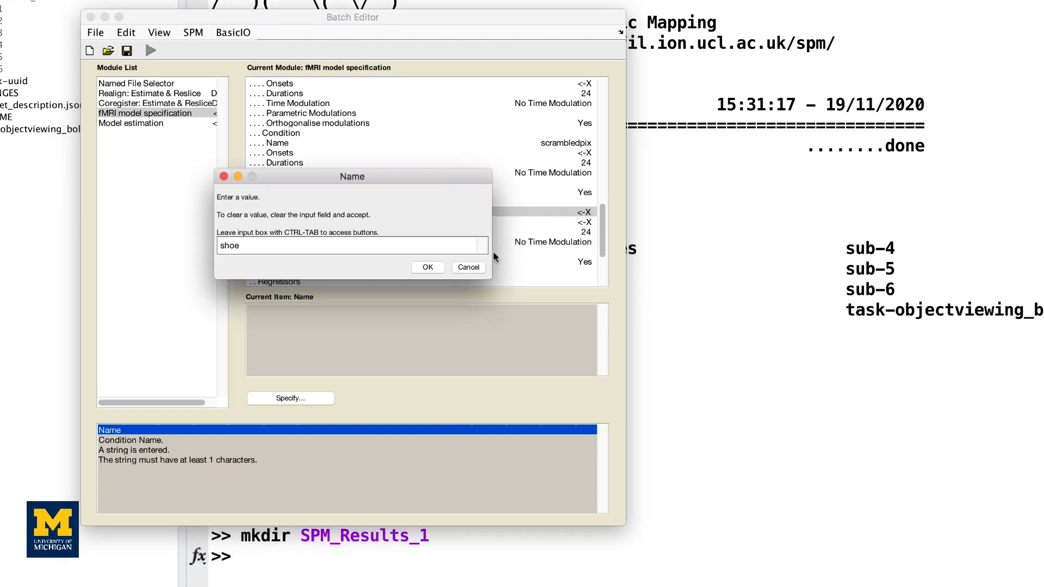
left_click(426, 268)
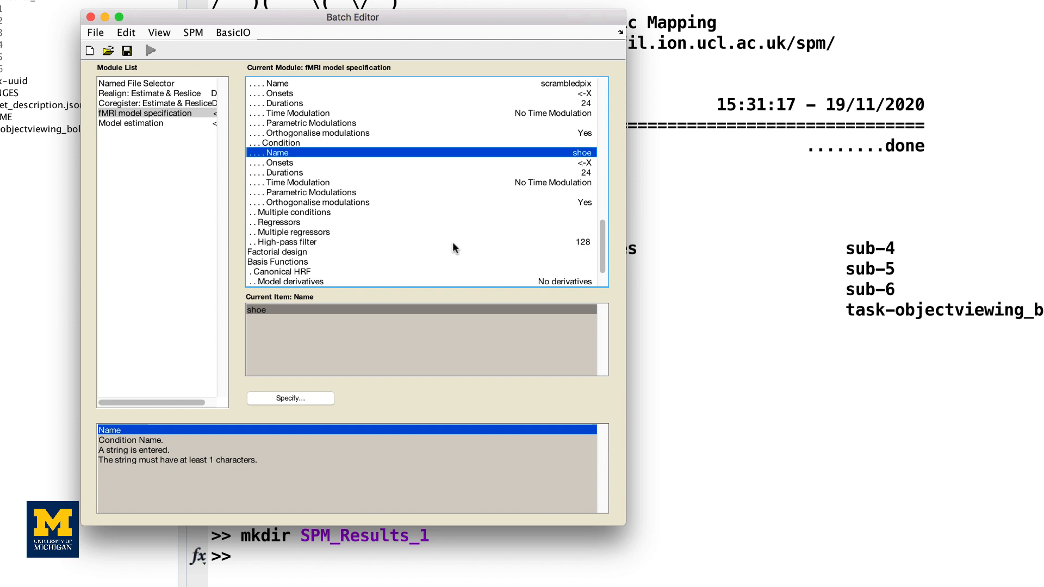
scroll("down", 3)
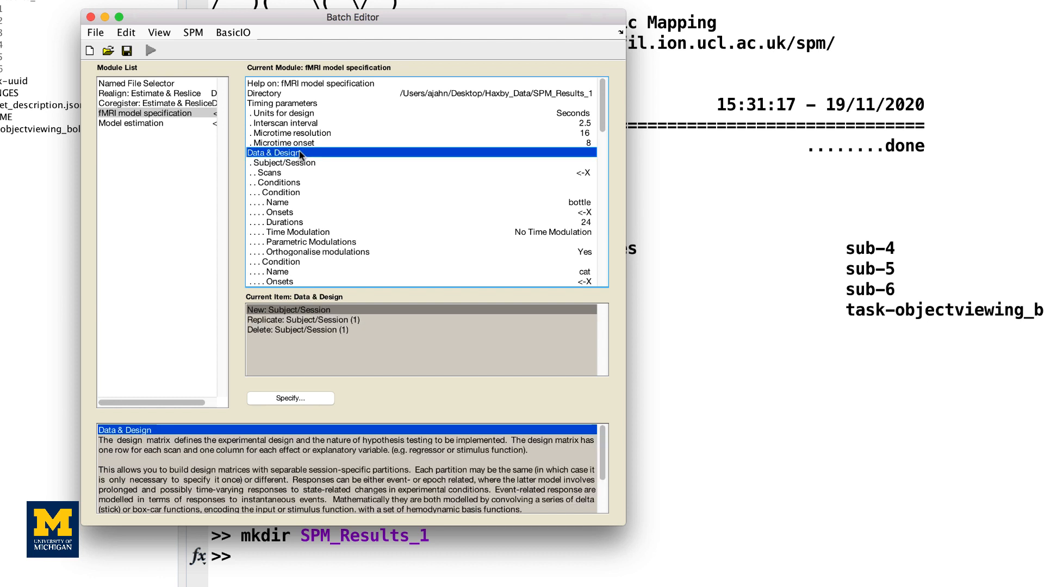
mouse_move(345, 326)
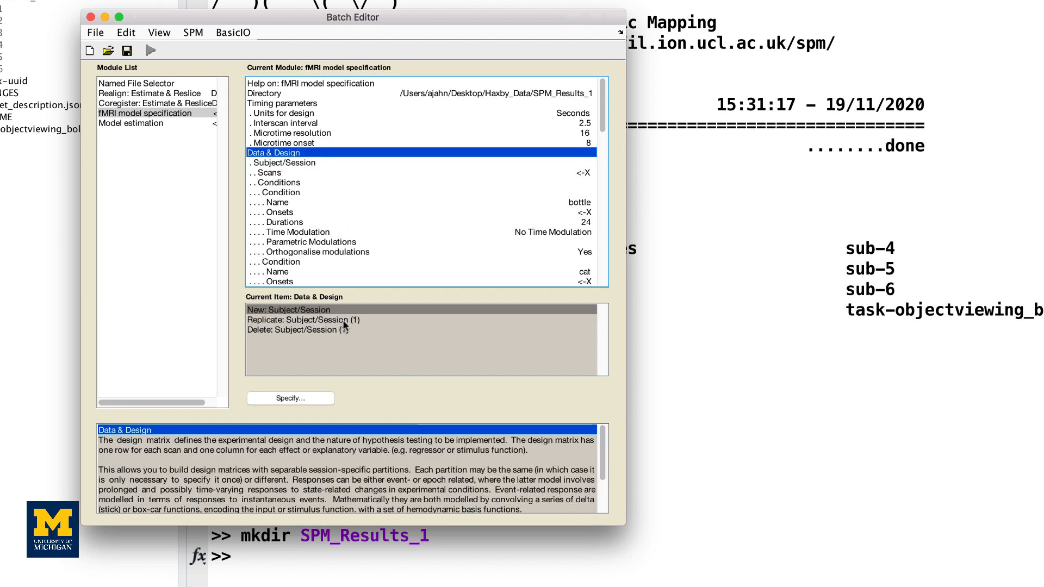
- Replicate Subject/Session (1) into additional sessions with its named conditions
left_click(304, 320)
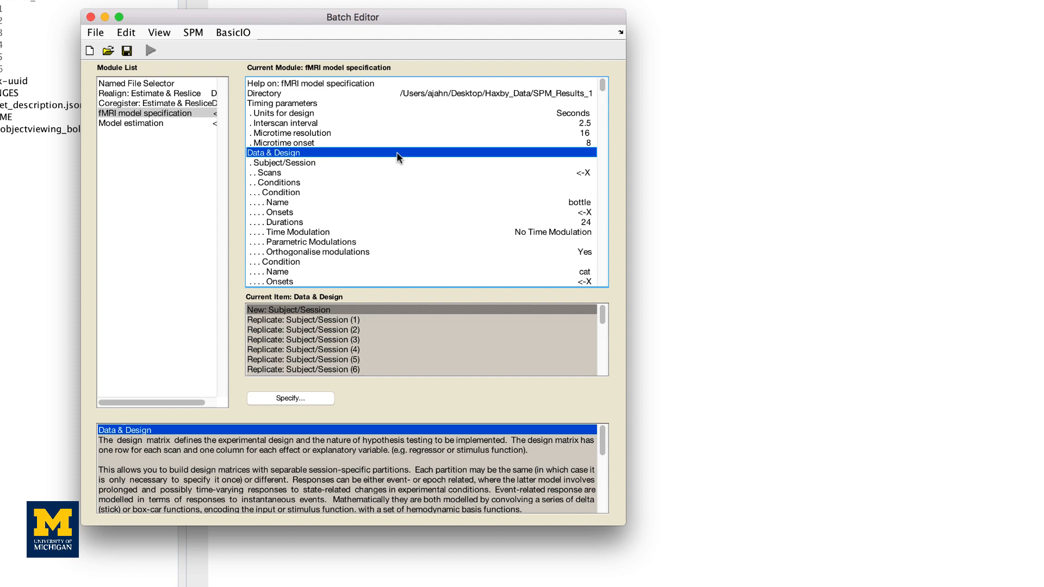
mouse_move(315, 178)
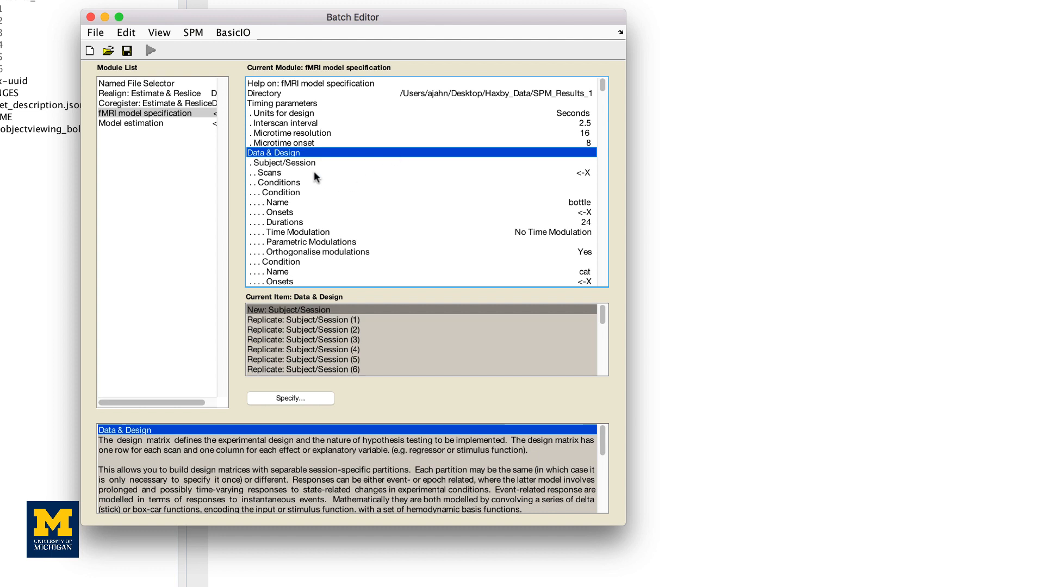
- Link the first sessions' scans to Realign resliced images for Sess 1 through 3
left_click(270, 173)
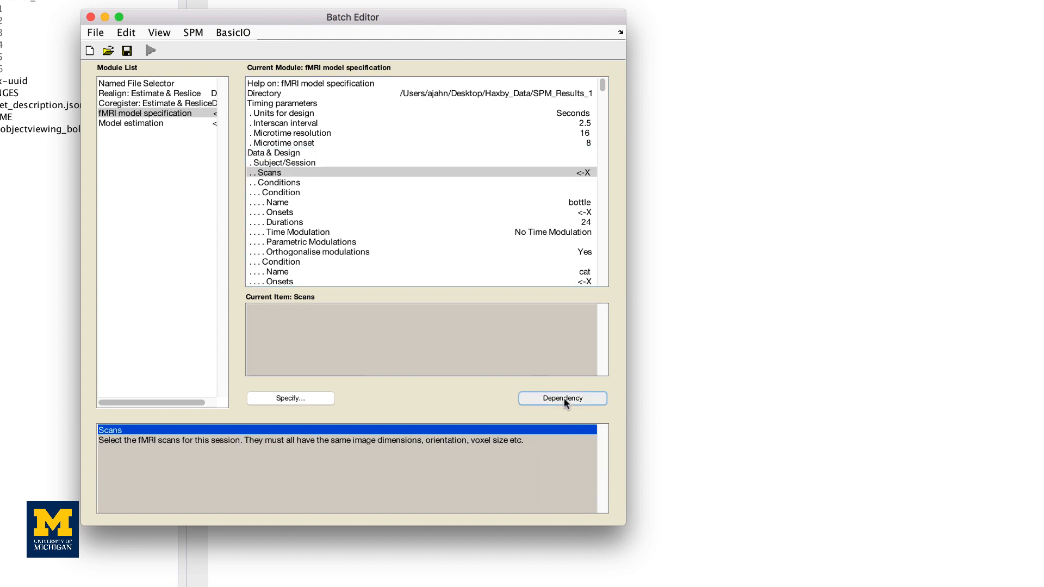
left_click(562, 398)
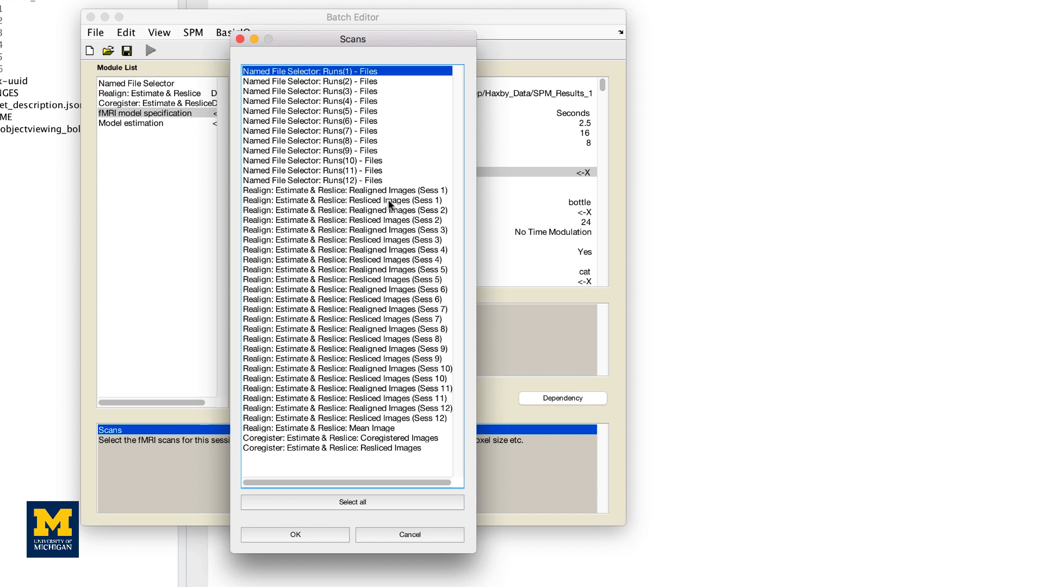
left_click(295, 535)
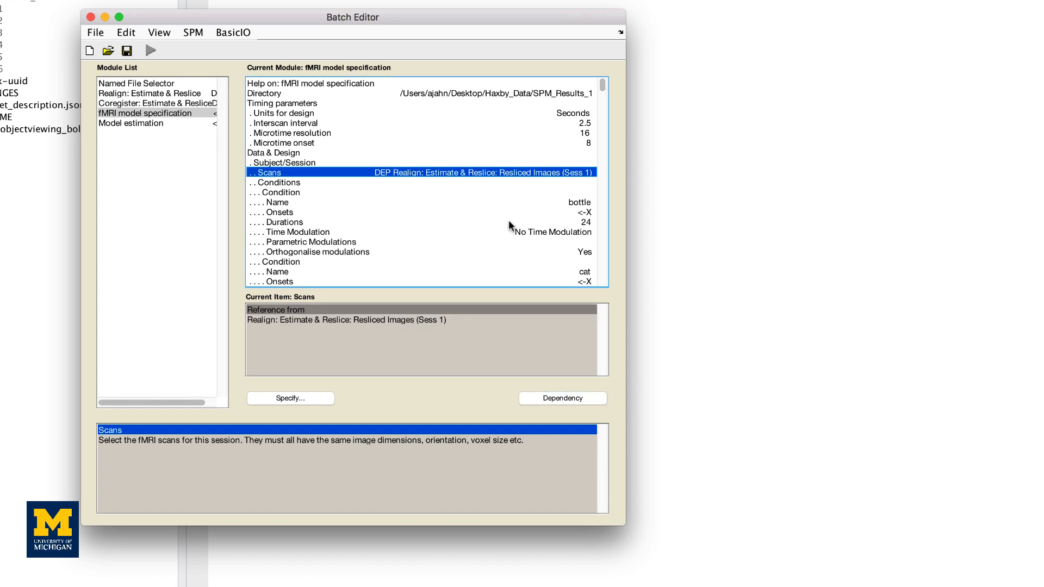
scroll("down", 3)
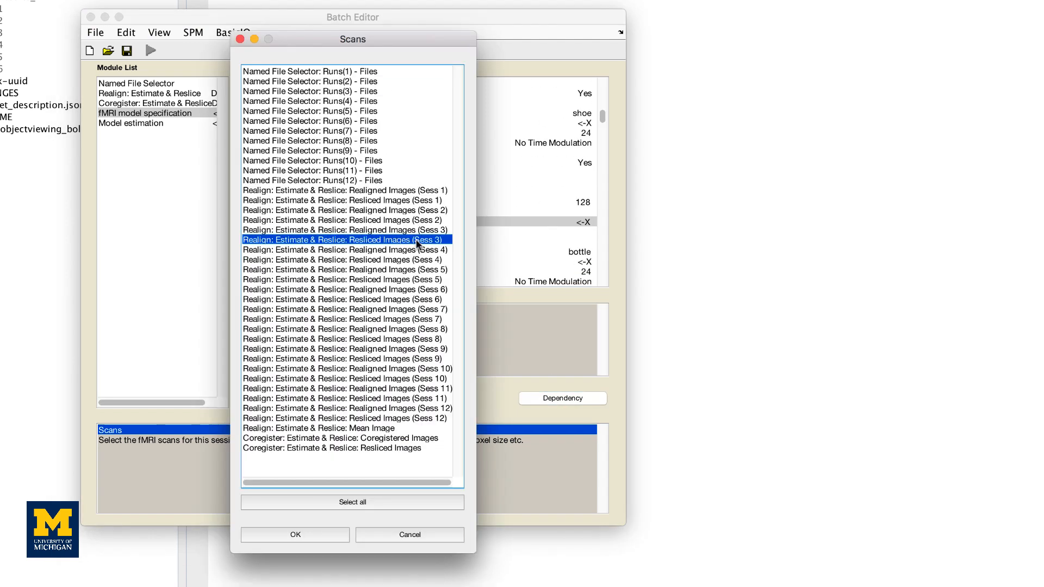
left_click(294, 535)
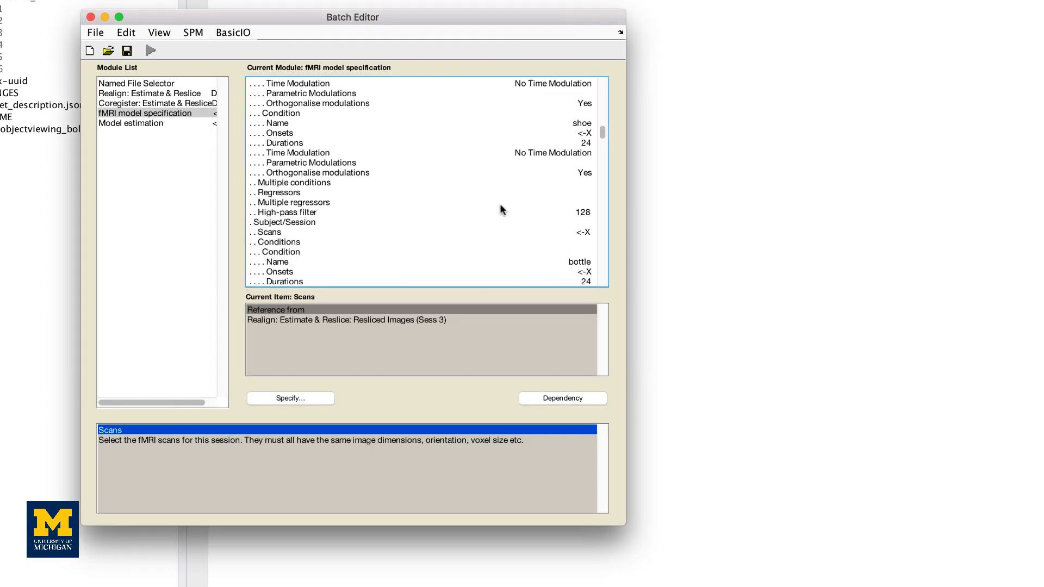
- Link the remaining sessions' scans to their matching resliced images, up to Sess 12
left_click(289, 398)
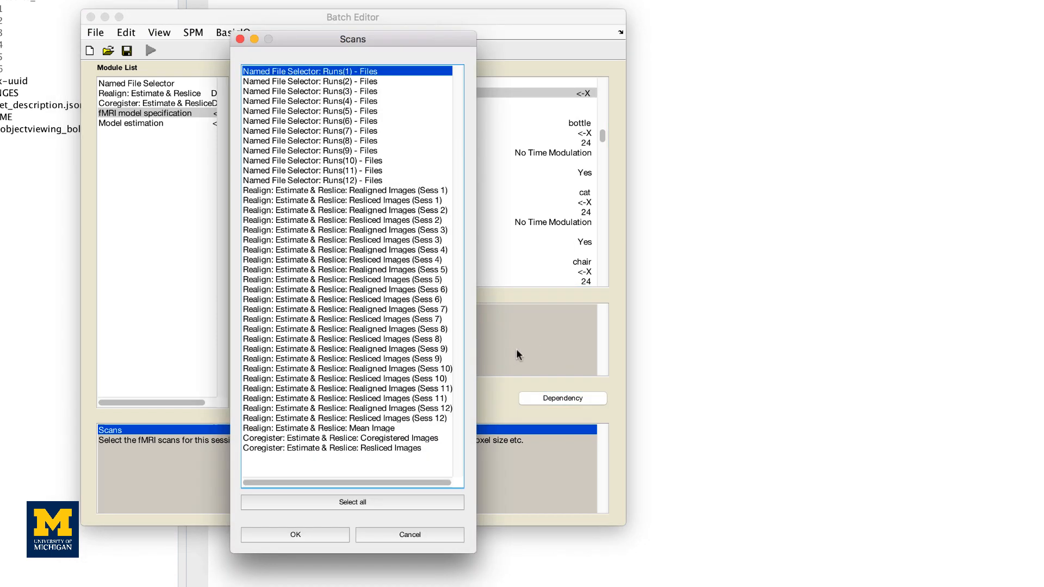
left_click(409, 535)
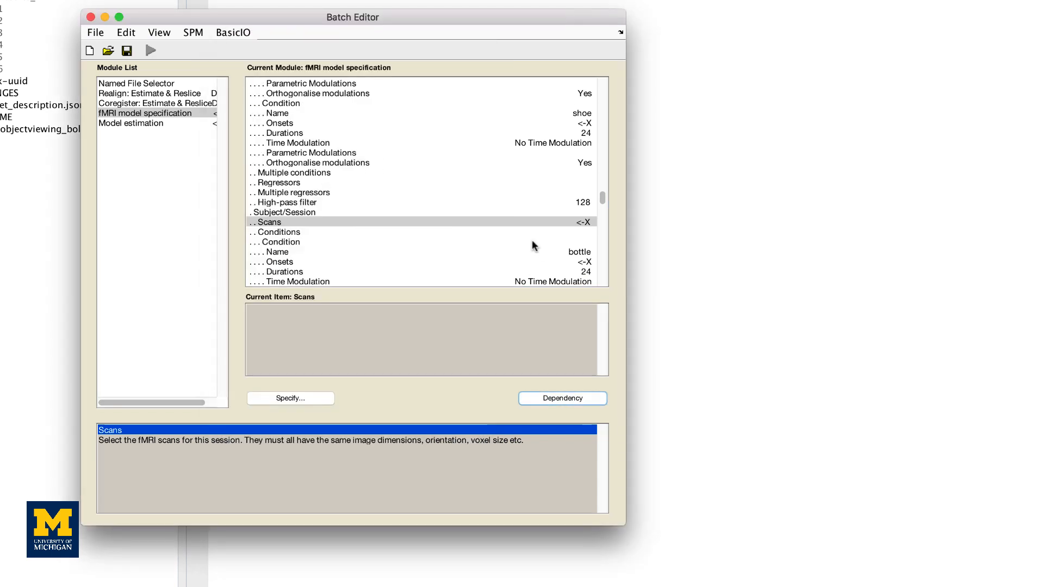
left_click(266, 222)
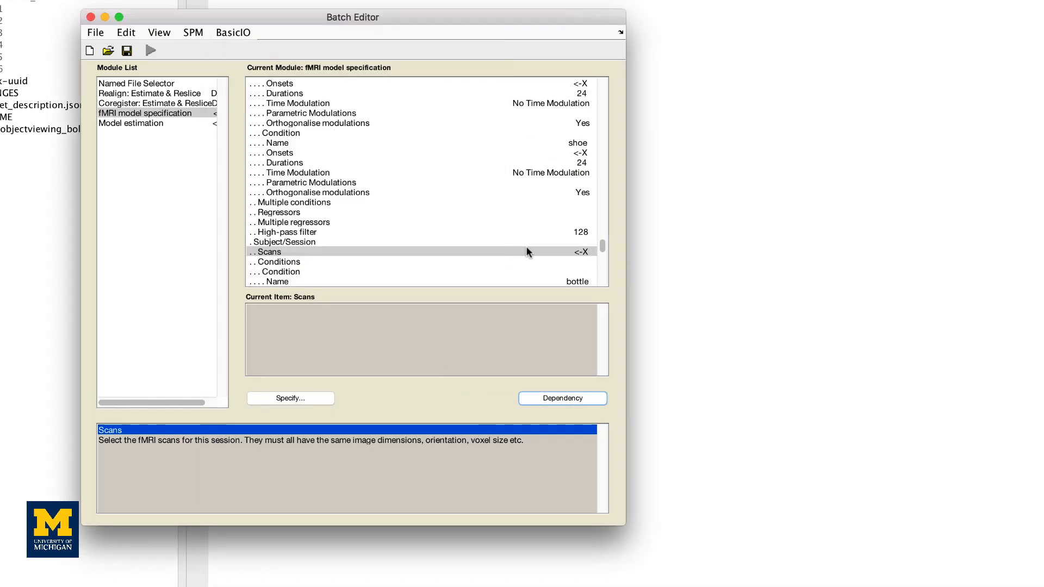
left_click(561, 398)
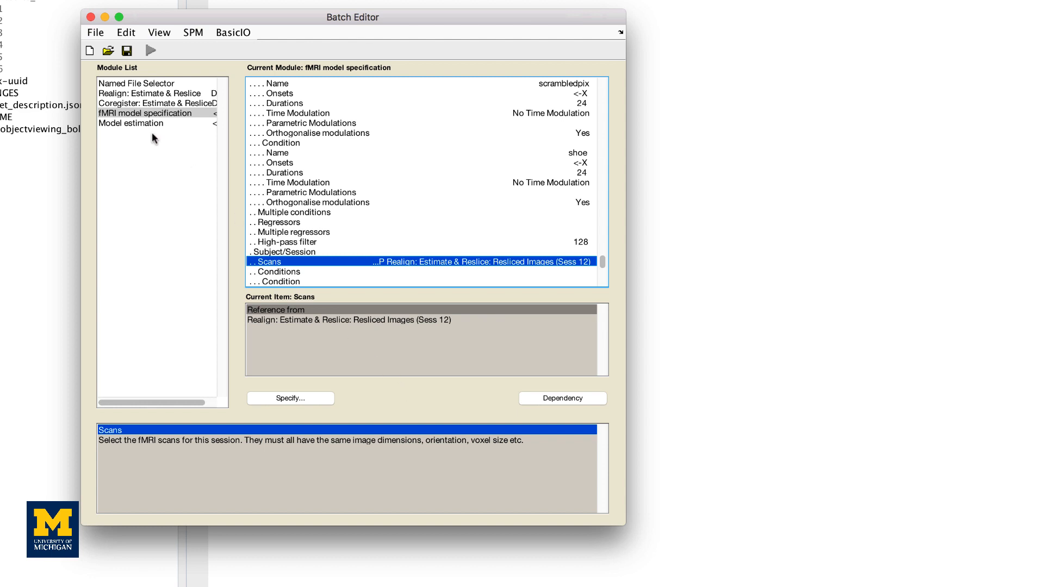
- Make Model estimation take its SPM.mat from the fMRI model specification dependency
left_click(132, 123)
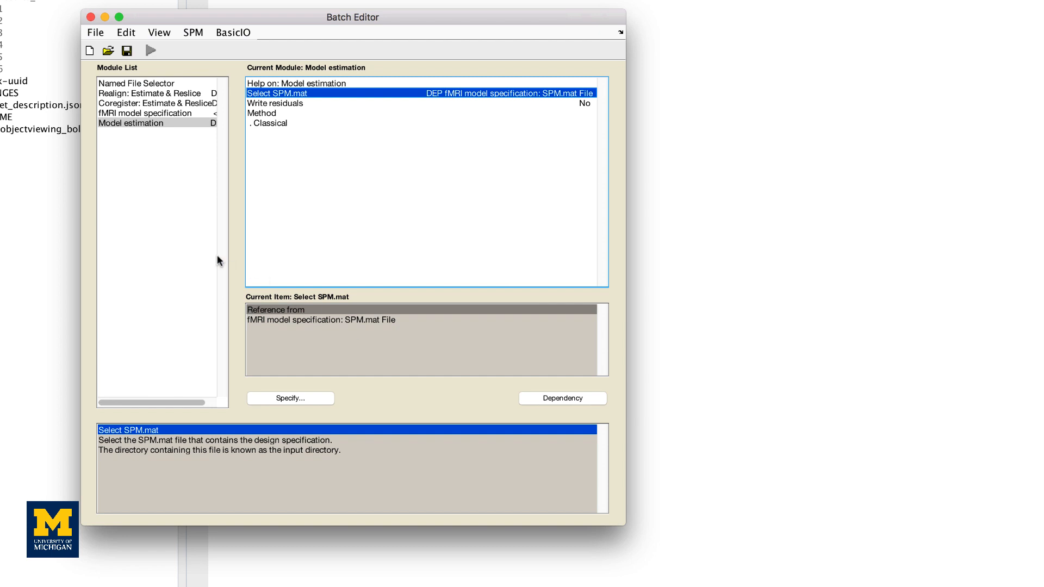
left_click(96, 31)
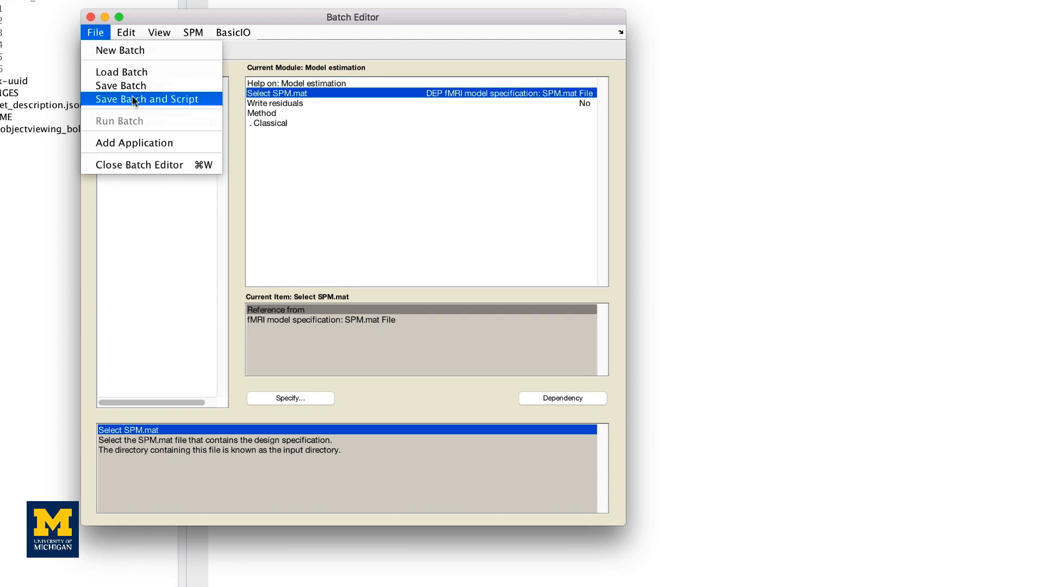
- Save the batch and script as Haxby_Script via Save Batch and Script
left_click(147, 99)
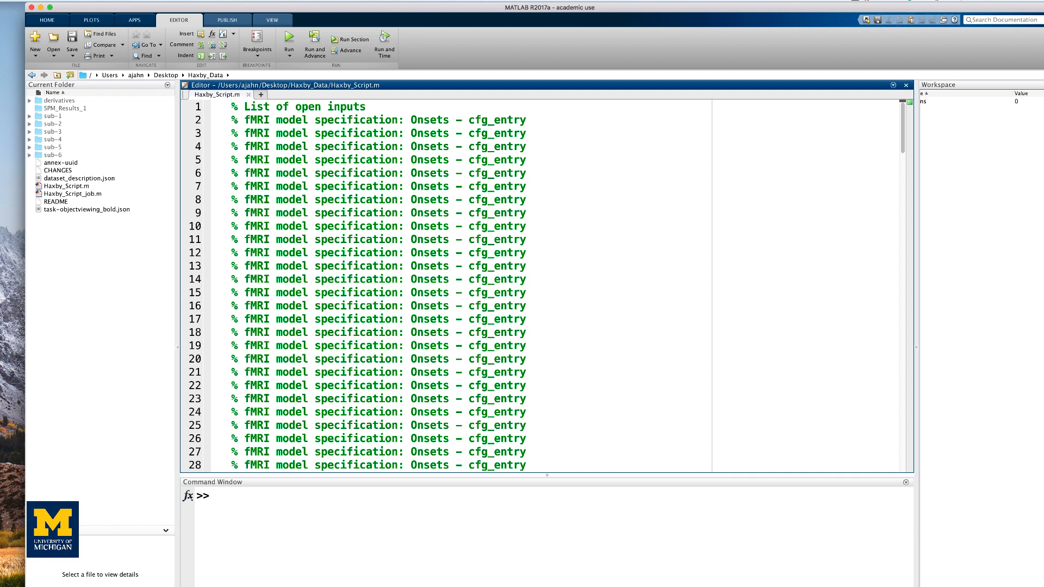
- Open Haxby_Script_job.m from the Command Window and scroll through its batch code
type("open Haxby_Script_job.m")
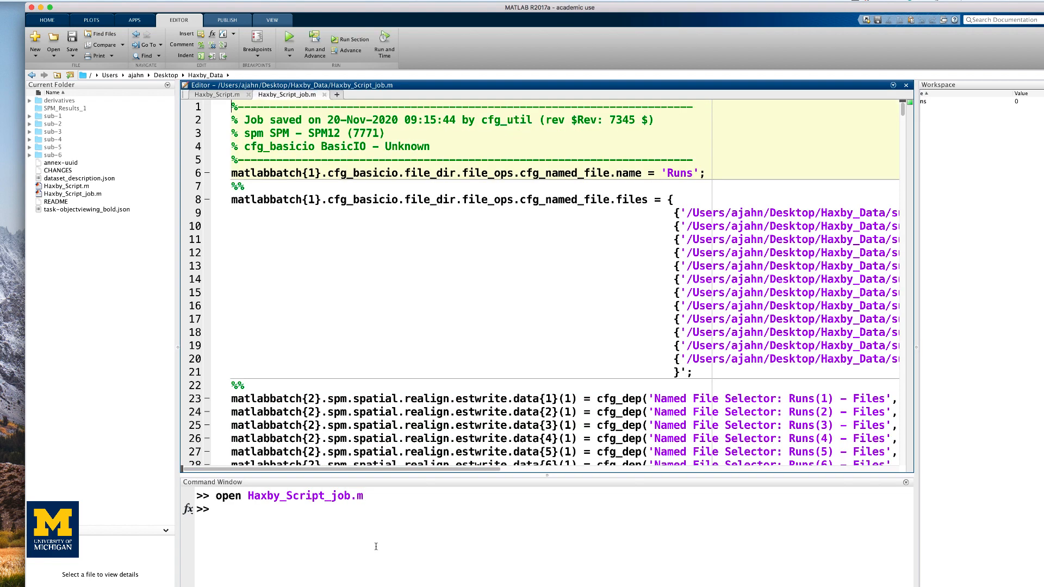
scroll("down", 3)
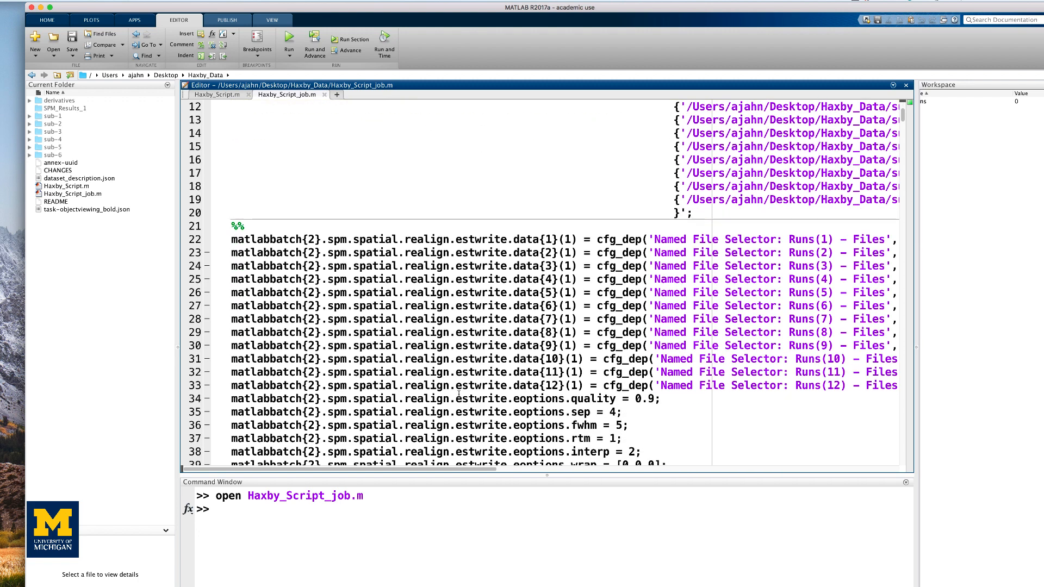
scroll("down", 3)
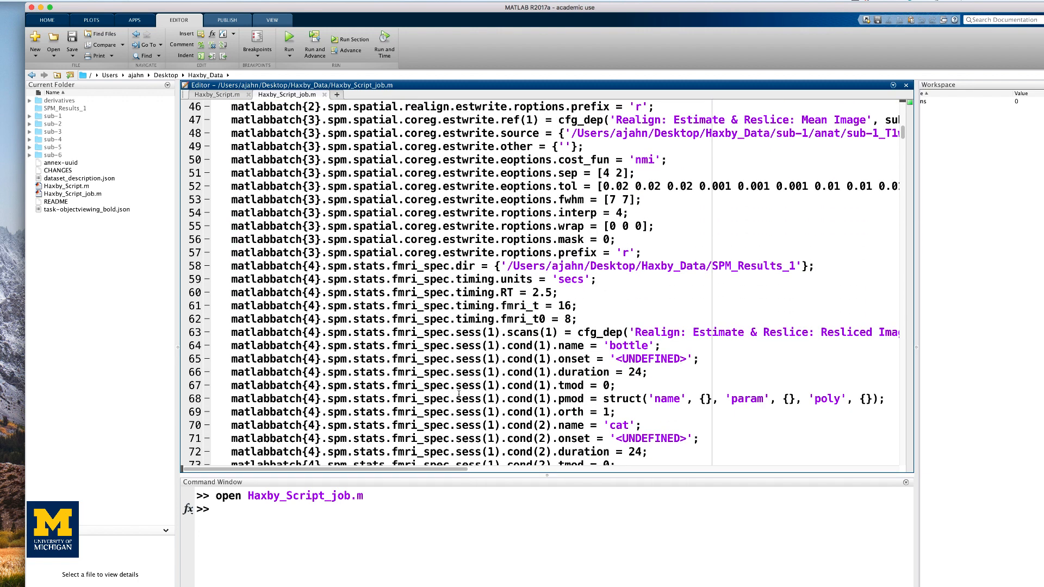
scroll("down", 3)
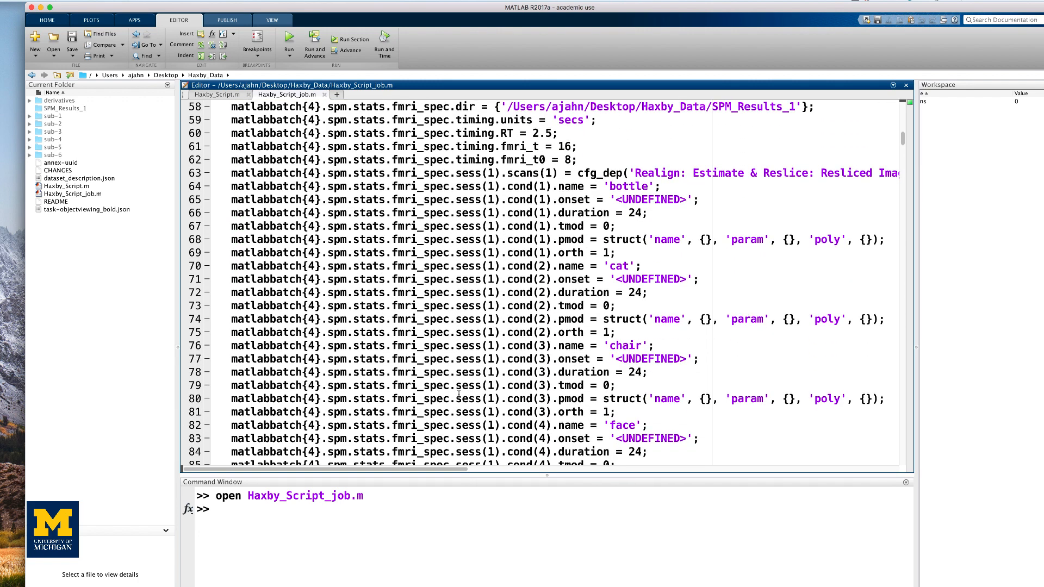